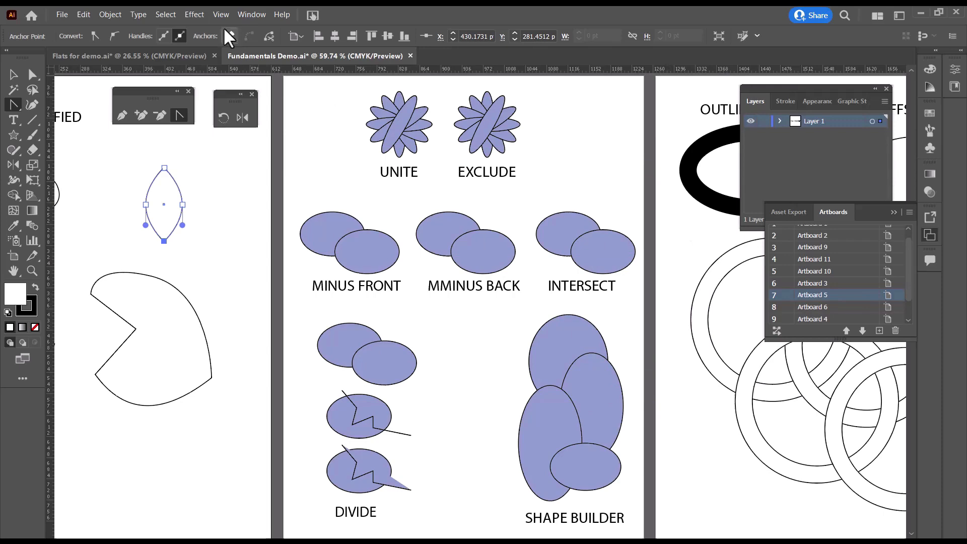
# Step: Show the Pathfinder panel from the Window menu beside the demo artboard
pyautogui.click(251, 14)
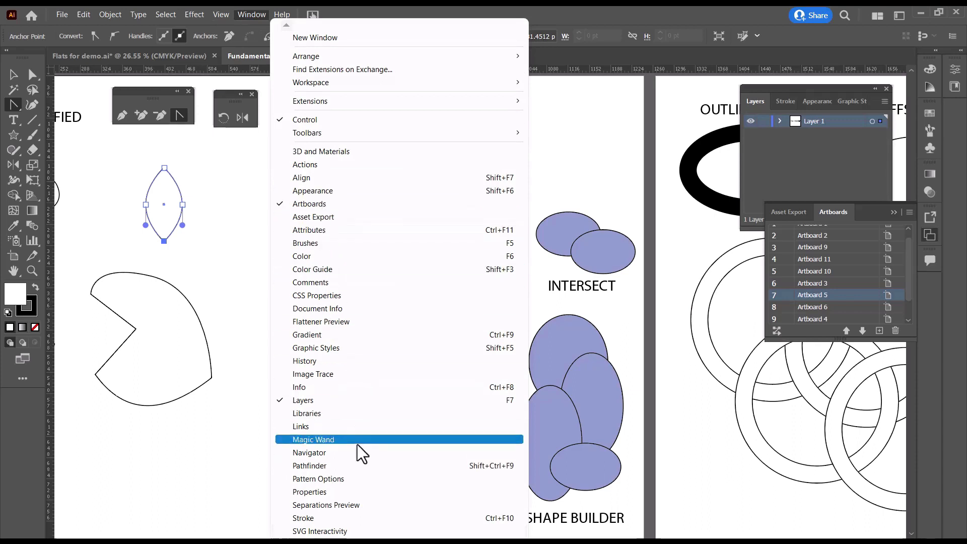
pyautogui.moveTo(353, 469)
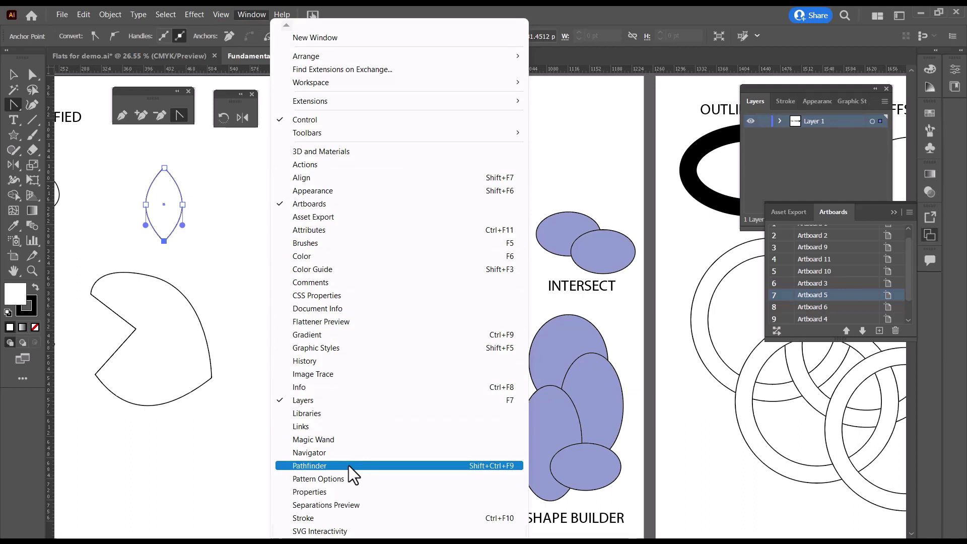
pyautogui.click(309, 466)
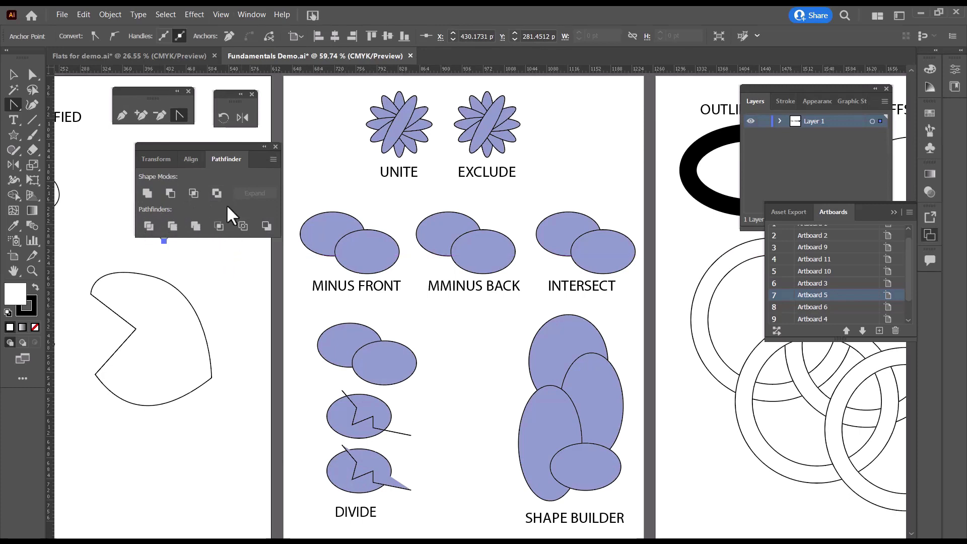
pyautogui.moveTo(361, 198)
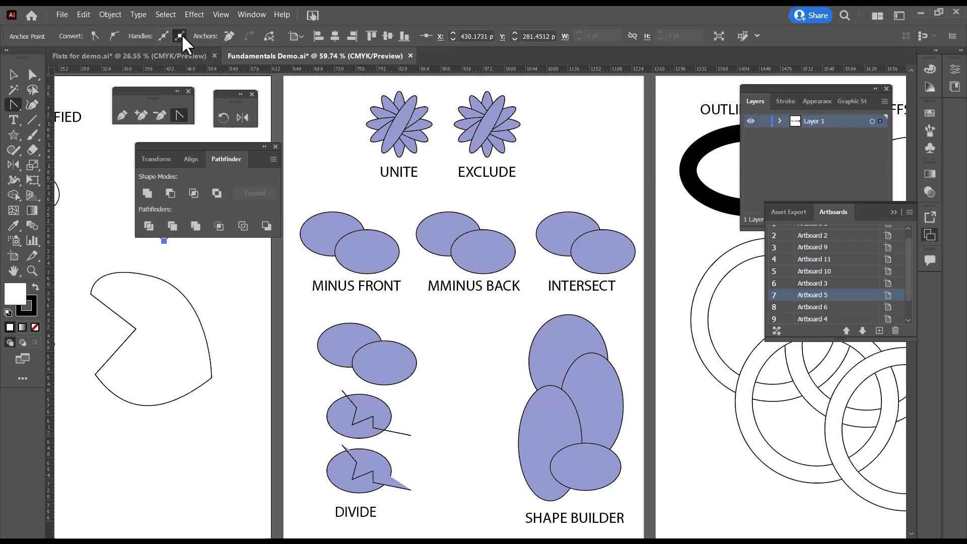
pyautogui.moveTo(595, 163)
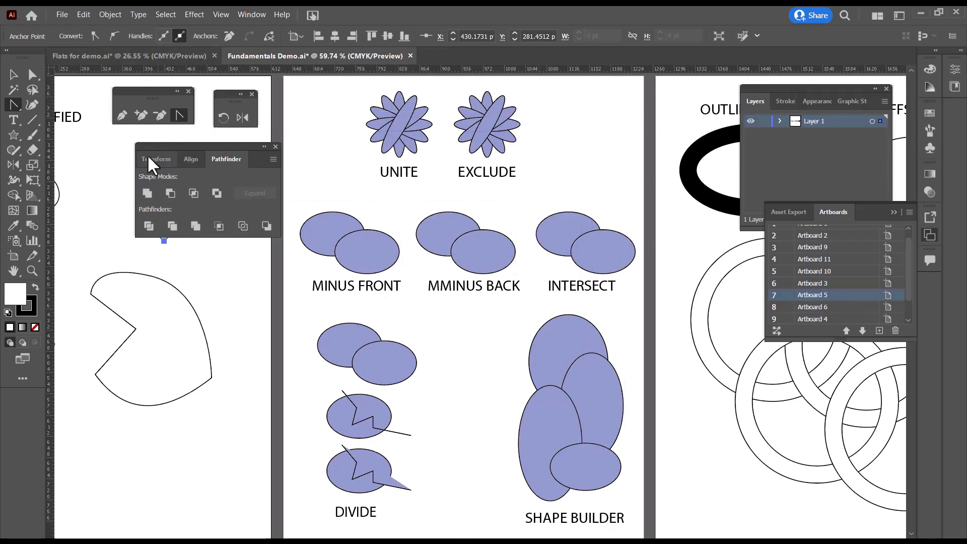
pyautogui.click(13, 73)
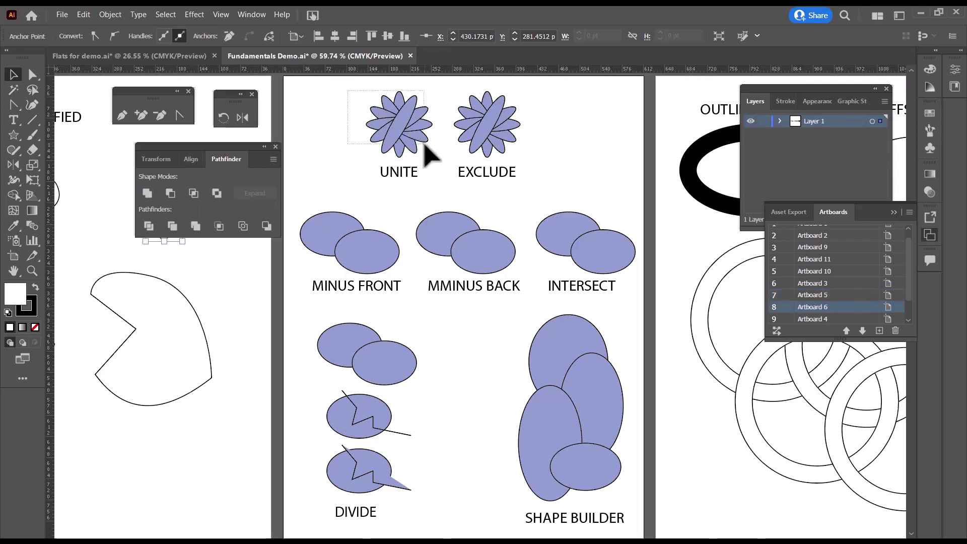
# Step: Unite the petals above UNITE into one flower and Exclude the overlaps from the EXCLUDE petals
pyautogui.click(399, 123)
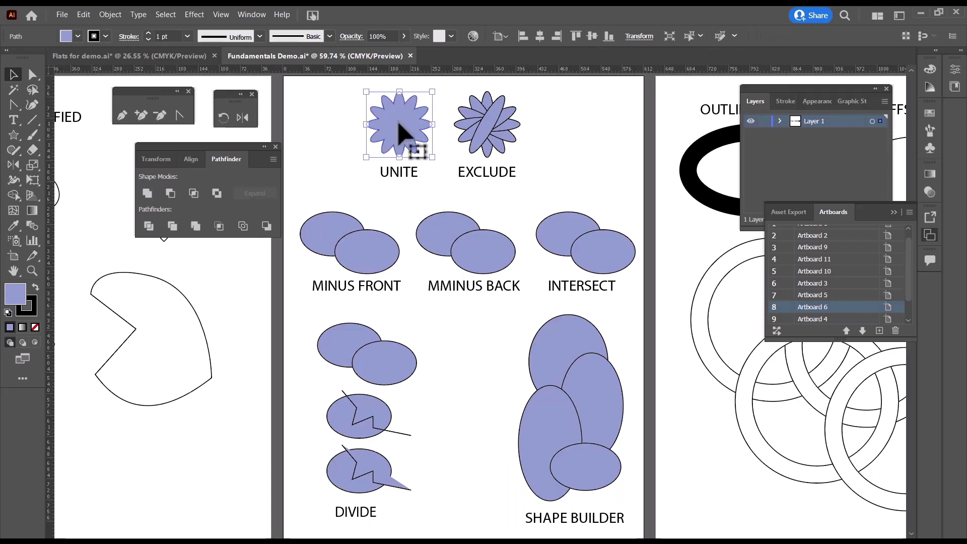
pyautogui.moveTo(584, 145)
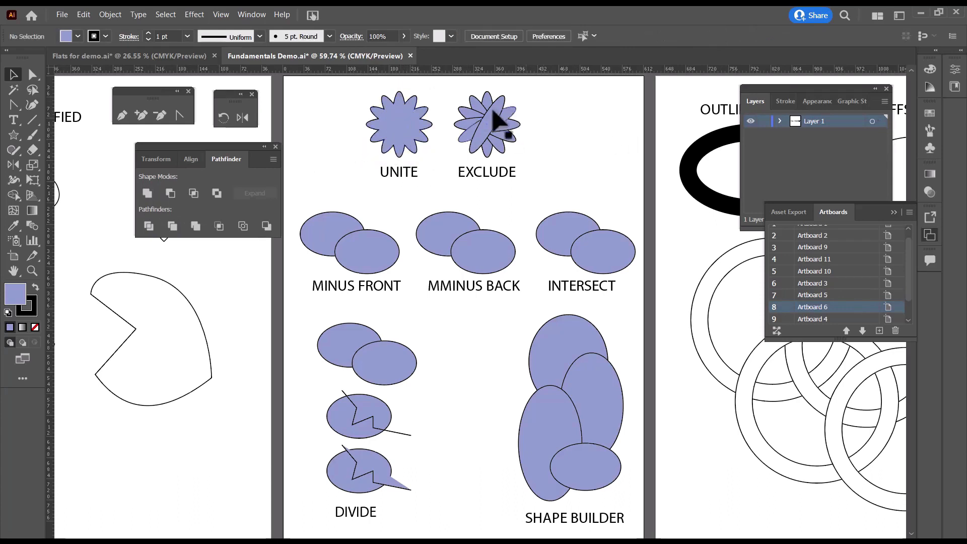
pyautogui.click(486, 125)
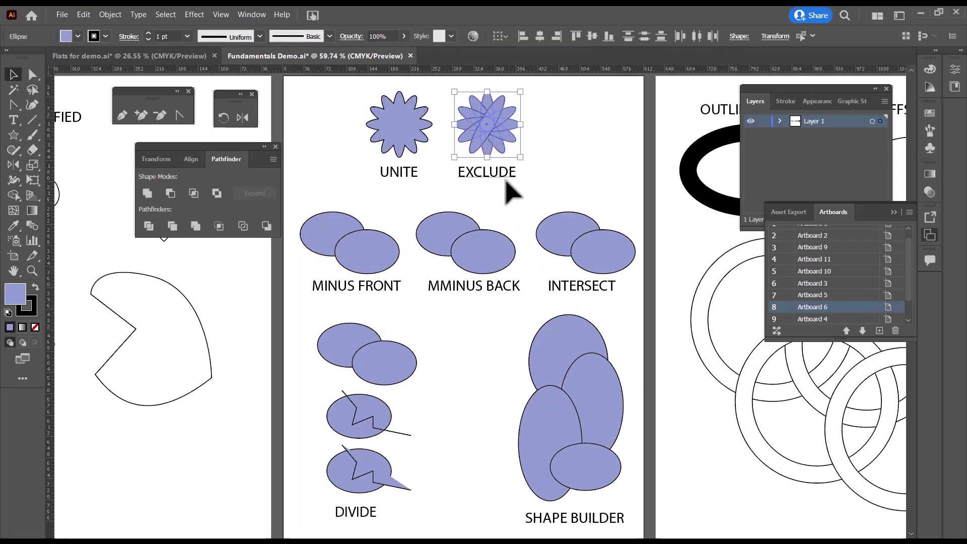
pyautogui.moveTo(238, 216)
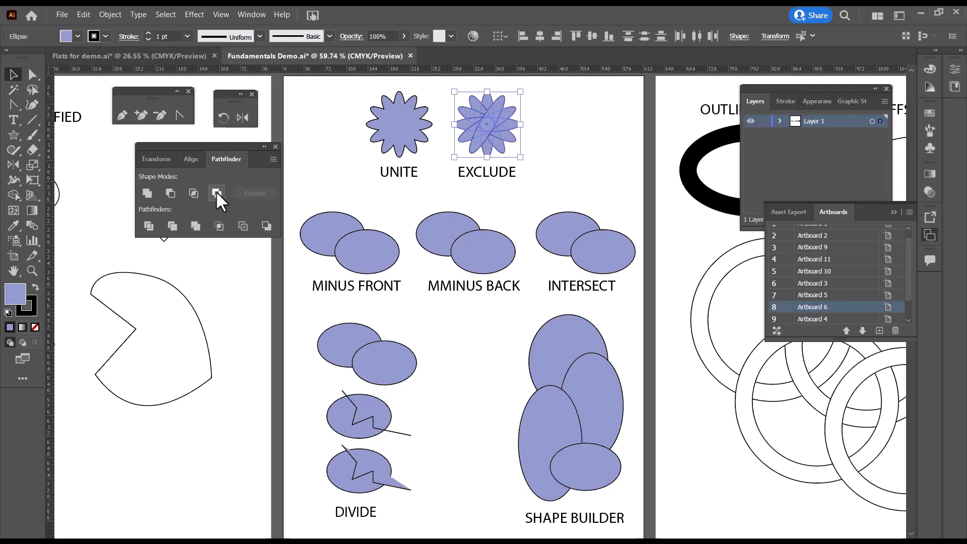
pyautogui.click(217, 194)
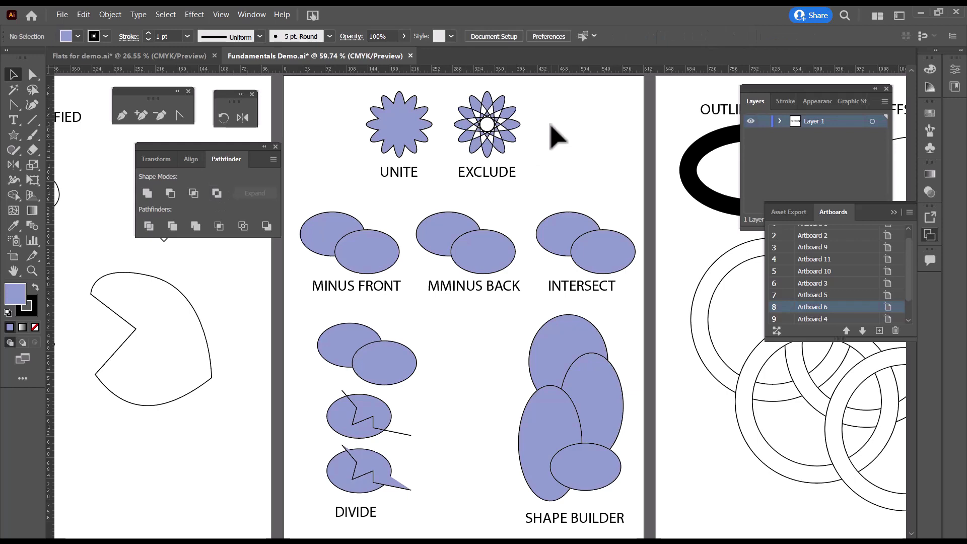
pyautogui.moveTo(401, 134)
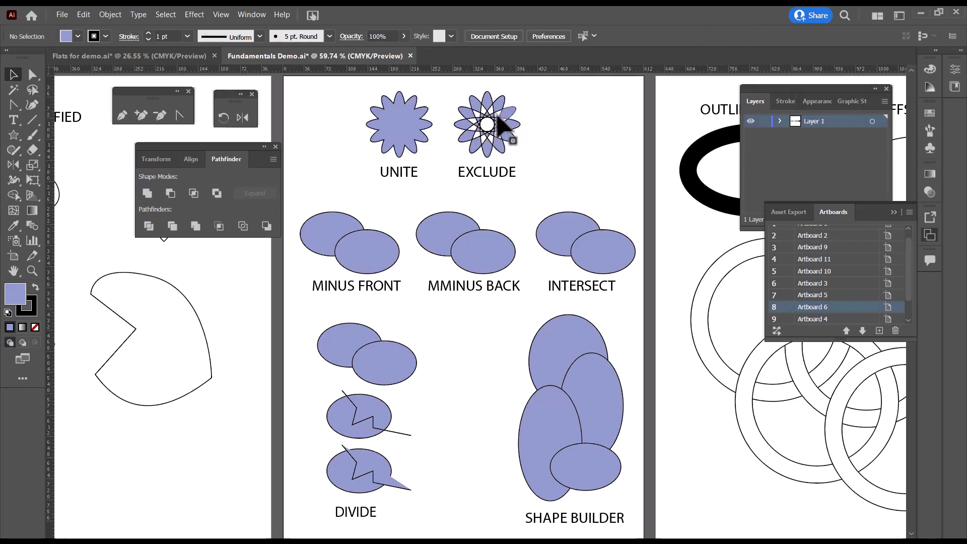
pyautogui.moveTo(554, 182)
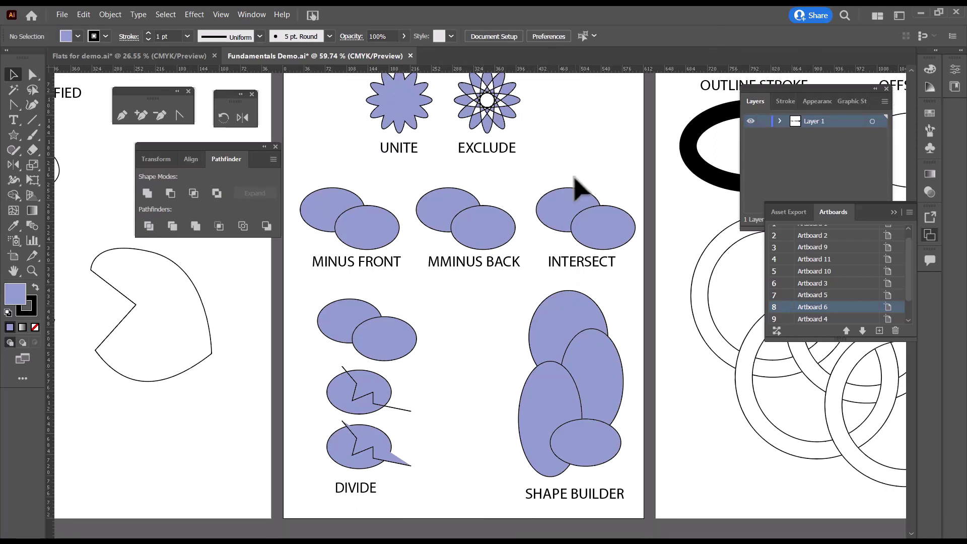
pyautogui.moveTo(405, 300)
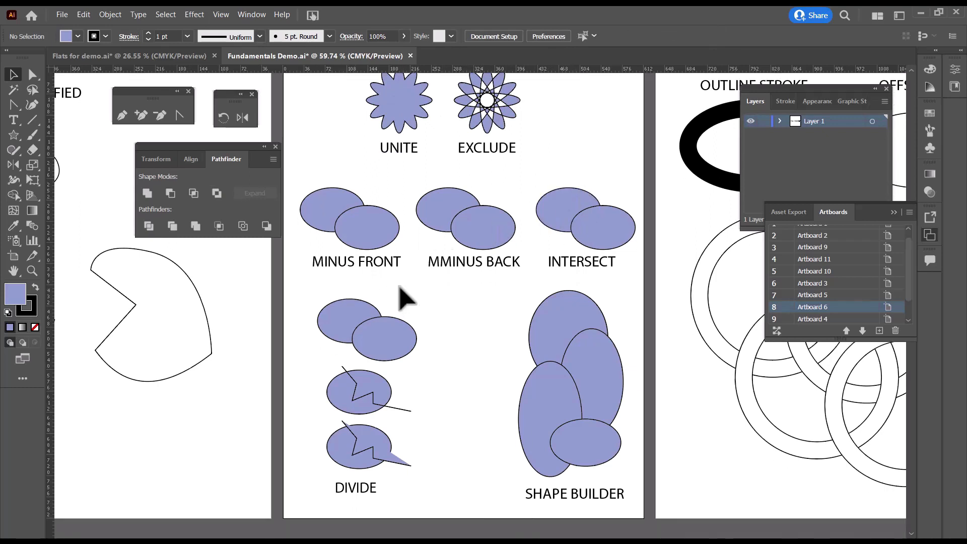
pyautogui.moveTo(626, 287)
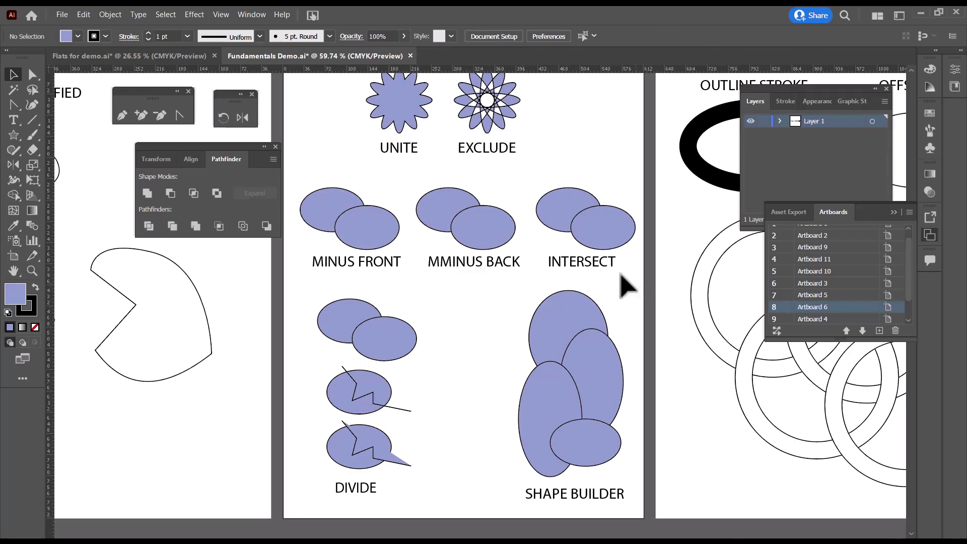
# Step: Delete the extra M so the label reads MINUS BACK and return to the Selection tool
pyautogui.click(13, 120)
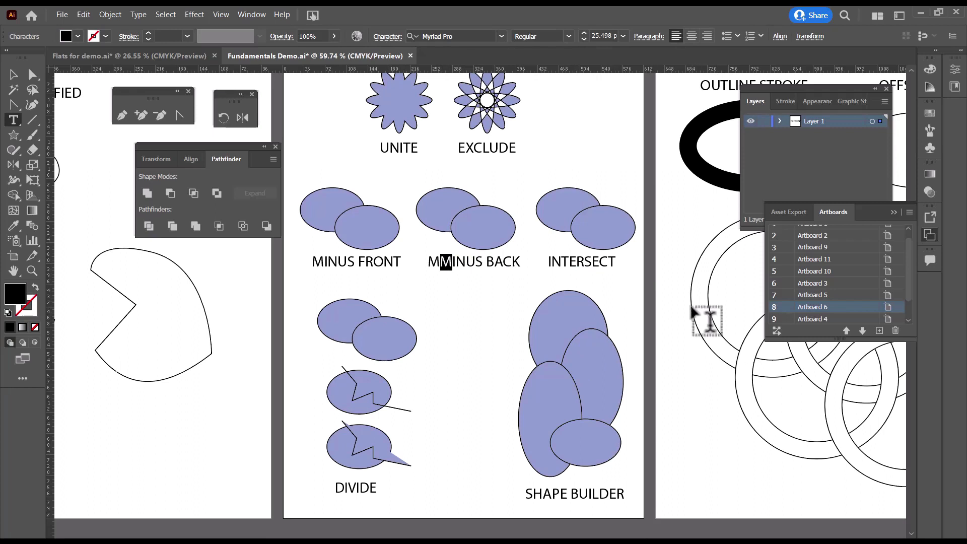
pyautogui.click(467, 261)
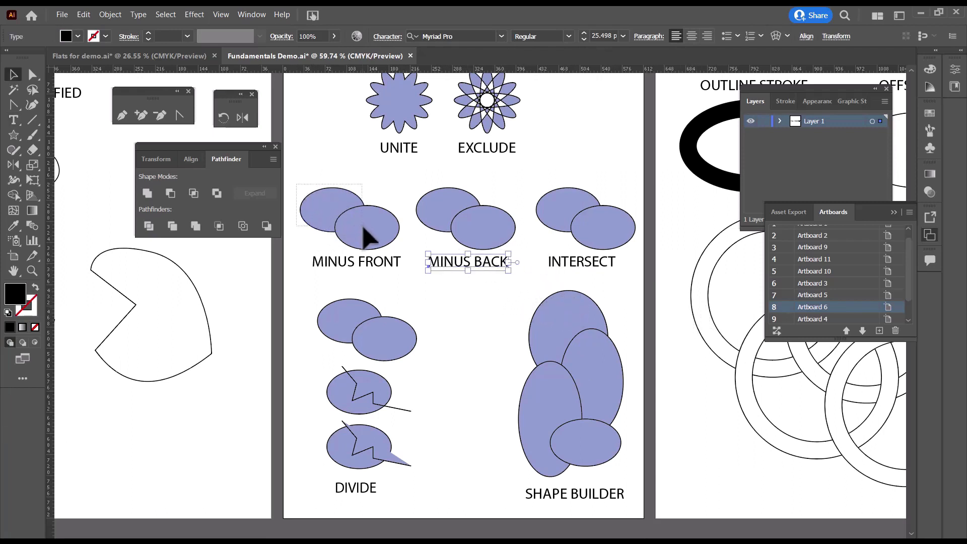
# Step: Apply Minus Front to the two ellipses above MINUS FRONT, leaving a crescent
pyautogui.click(342, 203)
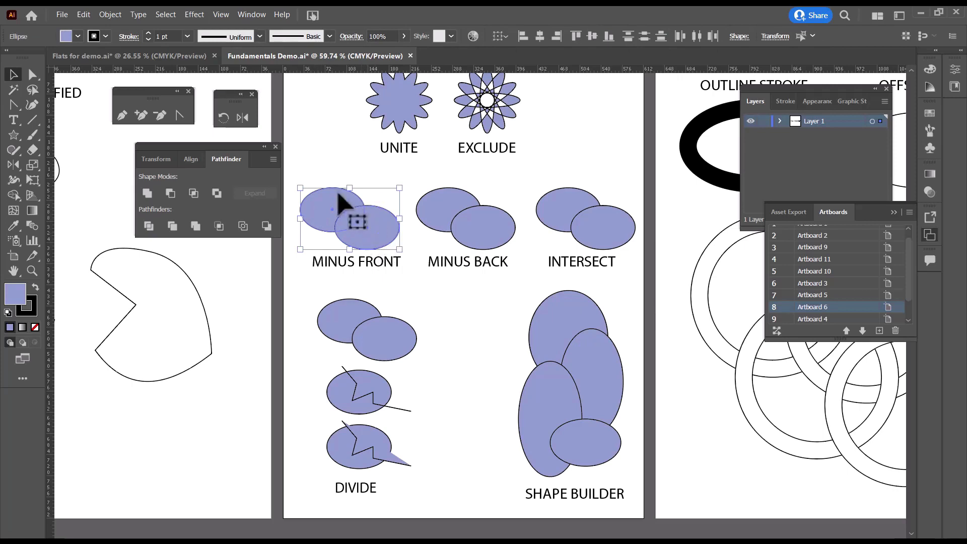
pyautogui.click(171, 194)
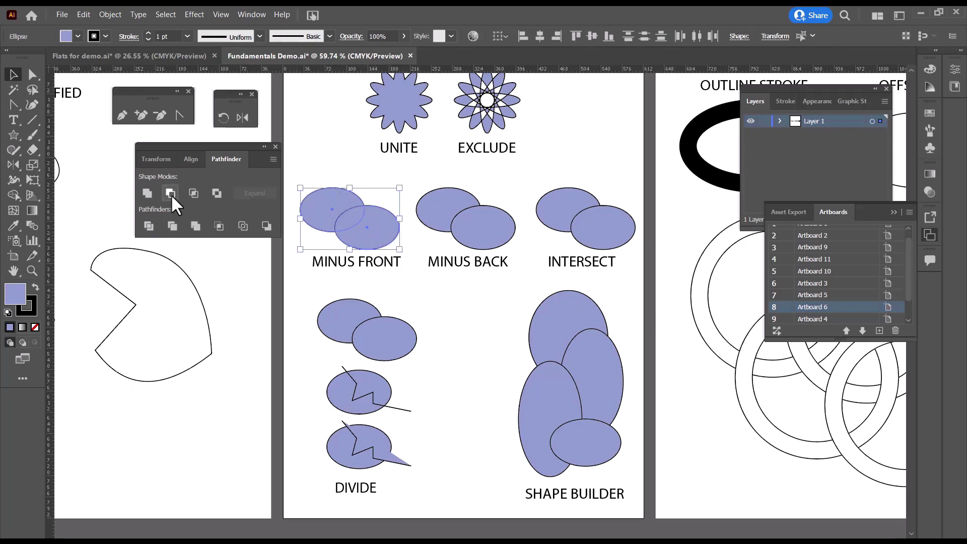
pyautogui.click(170, 194)
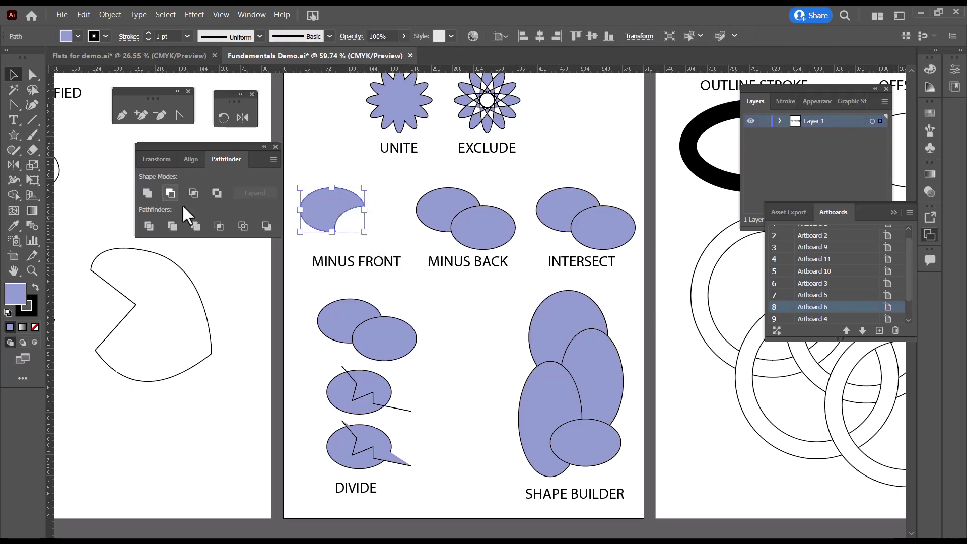
pyautogui.moveTo(410, 247)
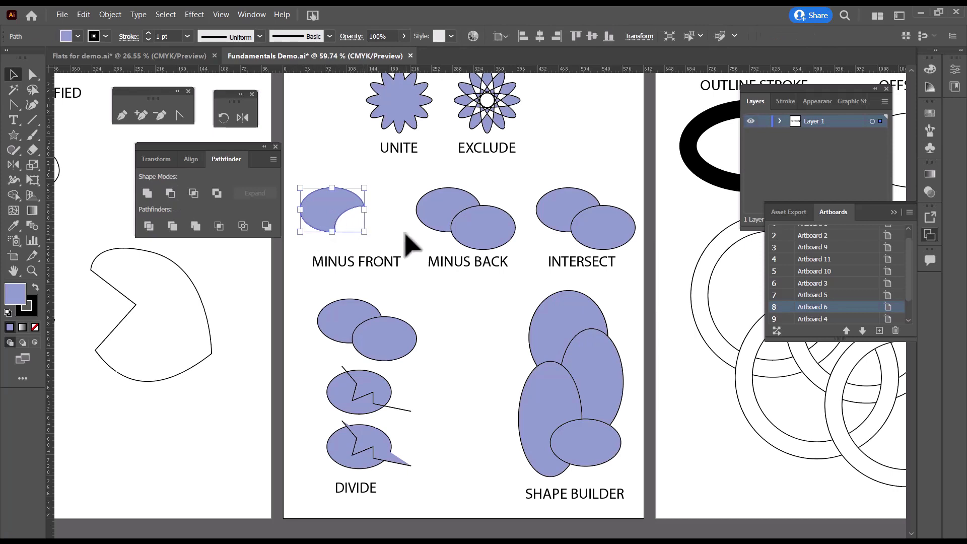
pyautogui.moveTo(454, 232)
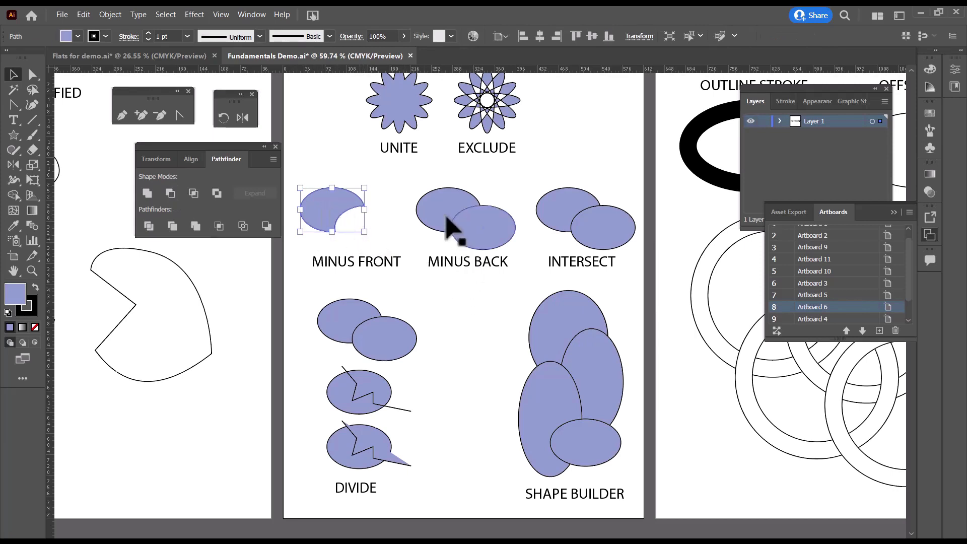
# Step: Apply Minus Back to the two ellipses above MINUS BACK, trimming the front one
pyautogui.click(466, 219)
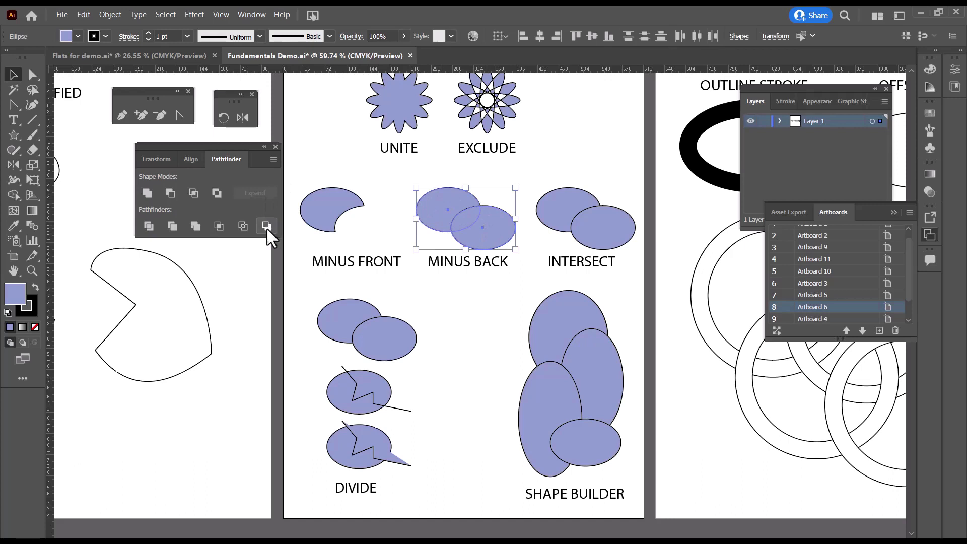
pyautogui.click(266, 226)
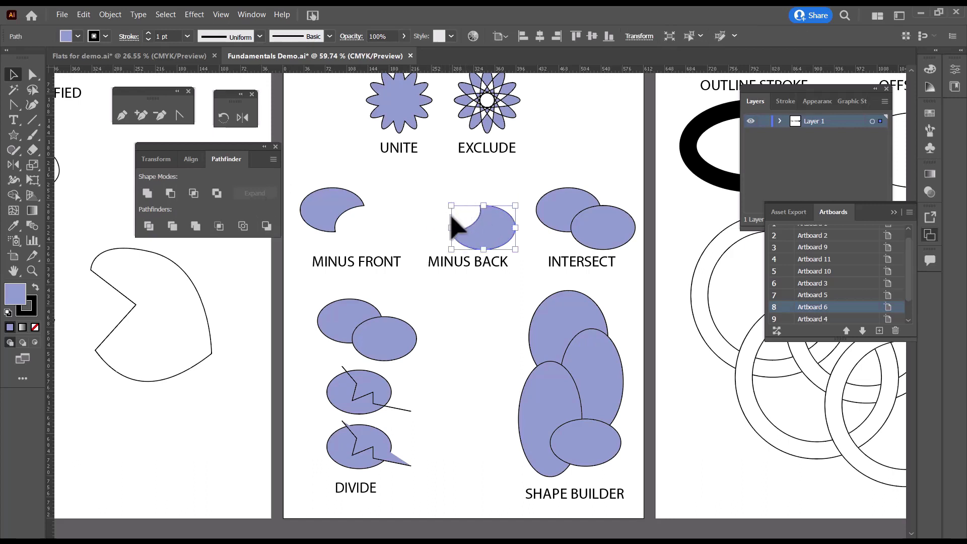
pyautogui.moveTo(512, 318)
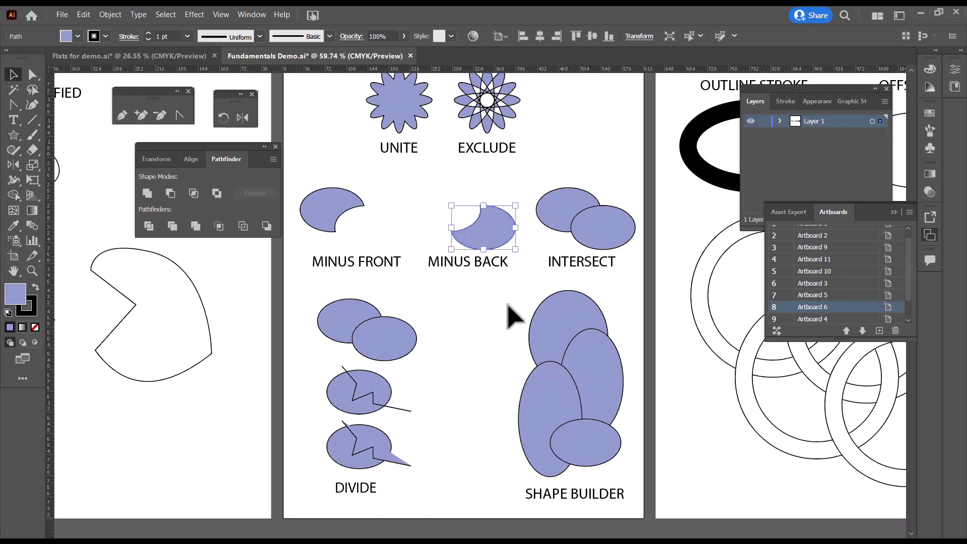
# Step: Crop the two ellipses above INTERSECT down to a single lens-shaped overlap path
pyautogui.click(593, 219)
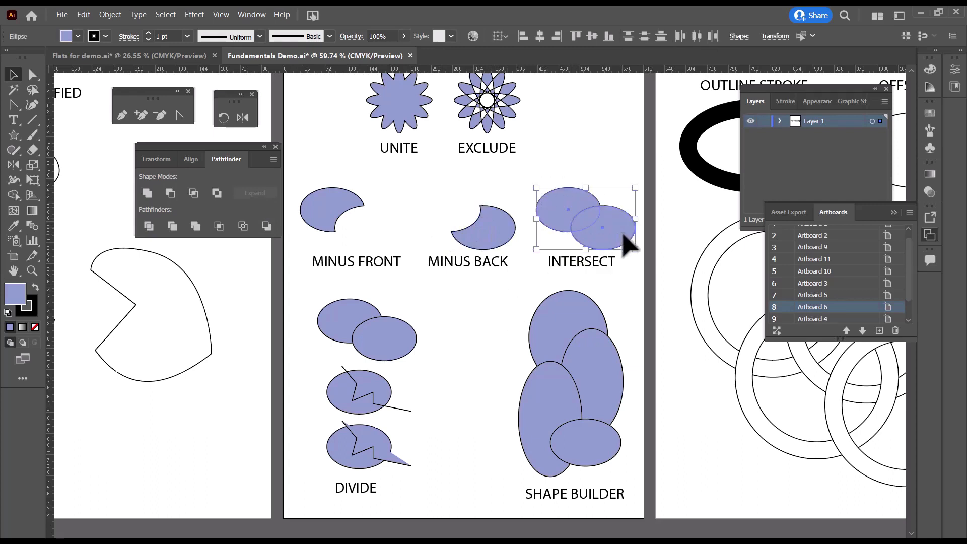
pyautogui.moveTo(584, 232)
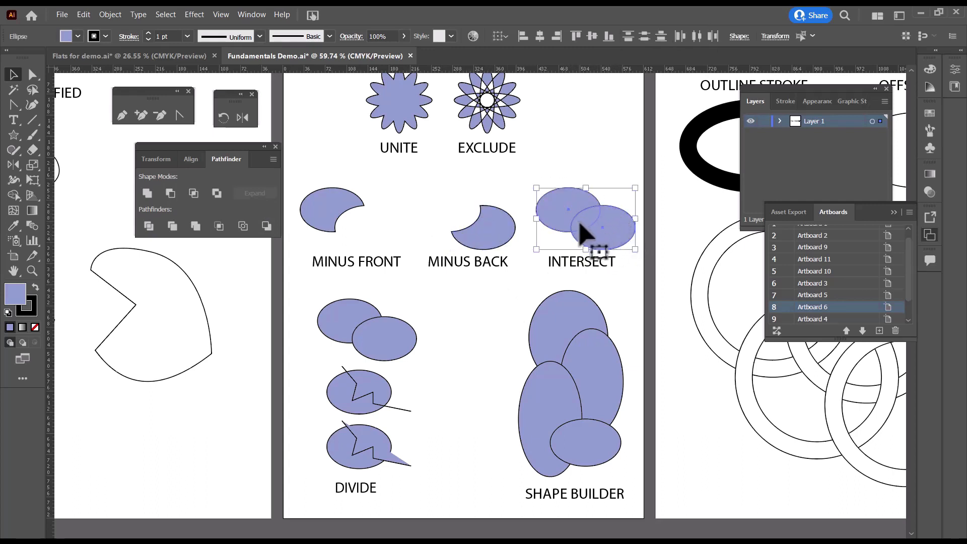
pyautogui.moveTo(645, 250)
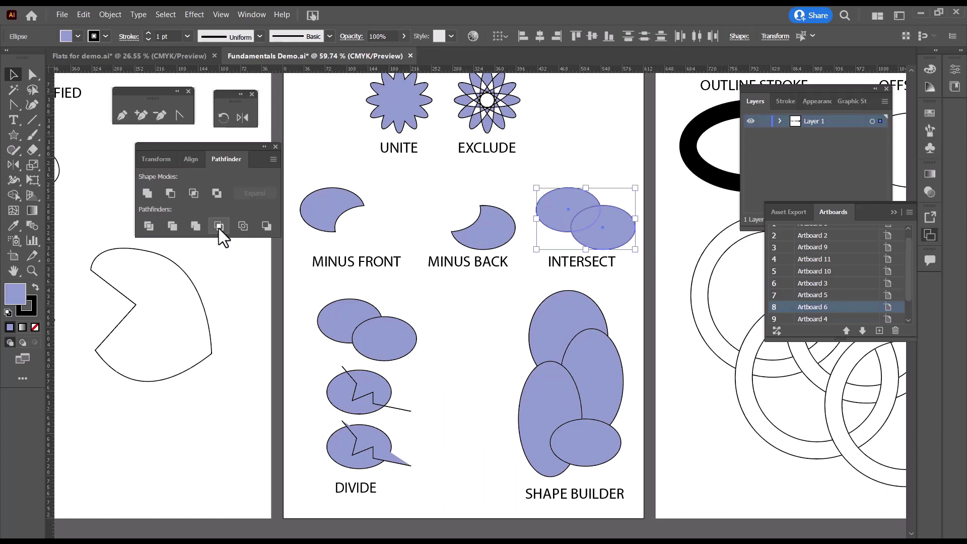
pyautogui.click(218, 226)
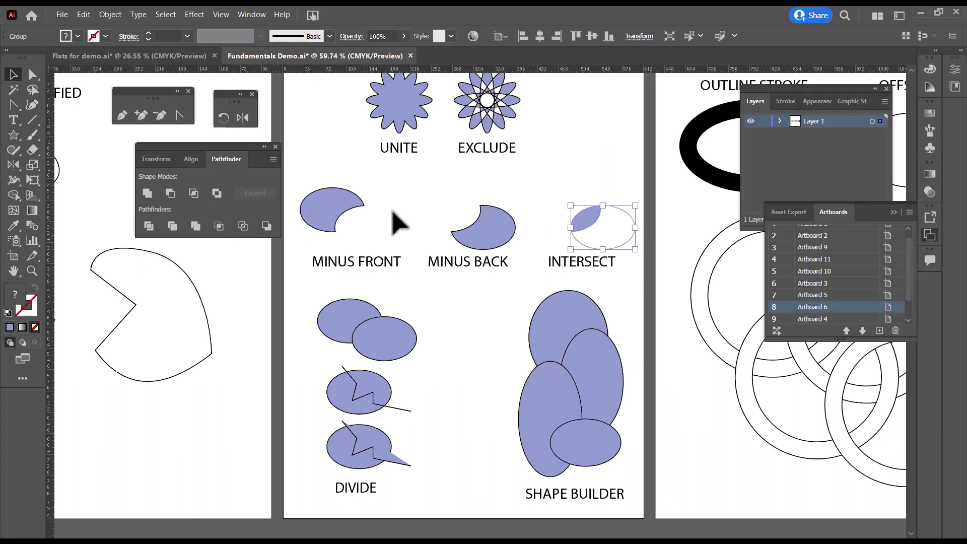
pyautogui.moveTo(617, 232)
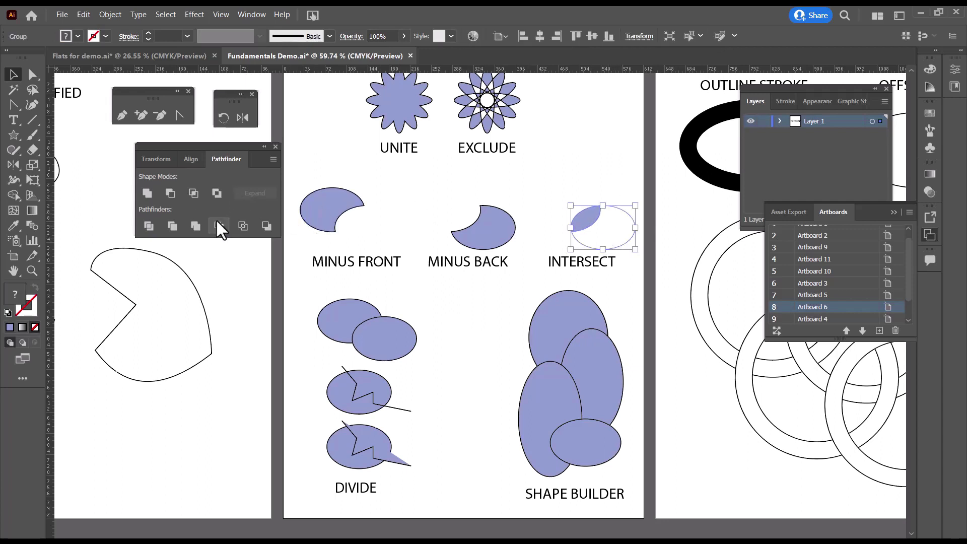
pyautogui.click(218, 224)
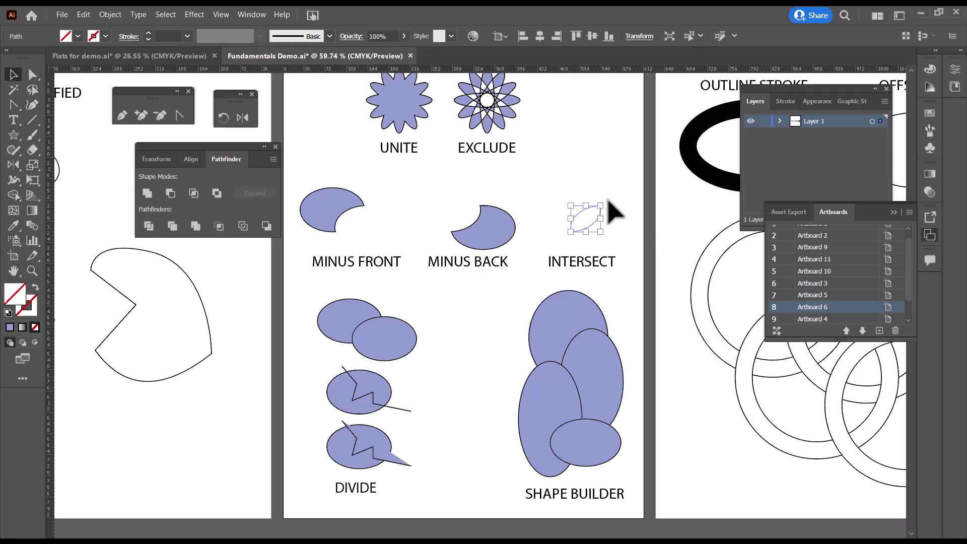
pyautogui.moveTo(585, 224)
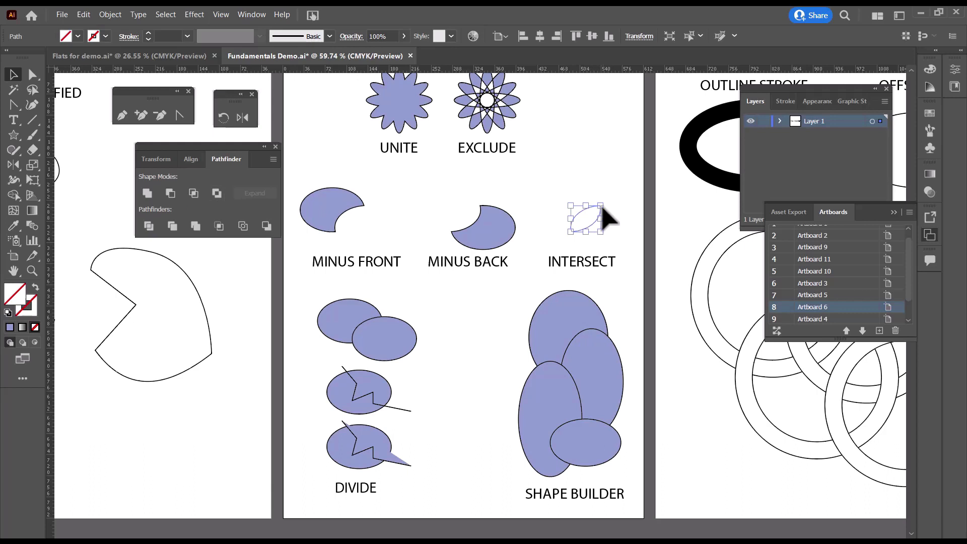
pyautogui.moveTo(387, 224)
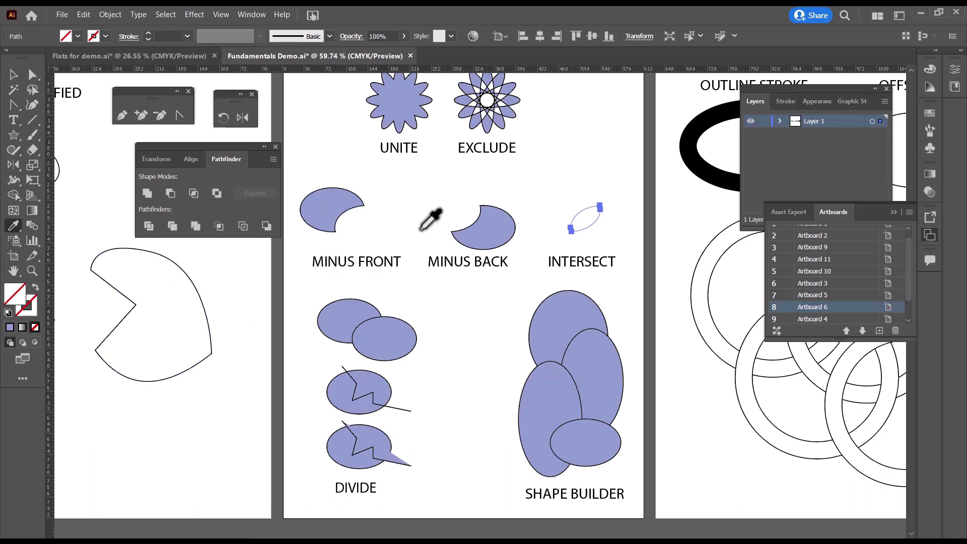
# Step: Eyedropper the Minus Back shape's purple fill and dark stroke onto the lens
pyautogui.click(584, 215)
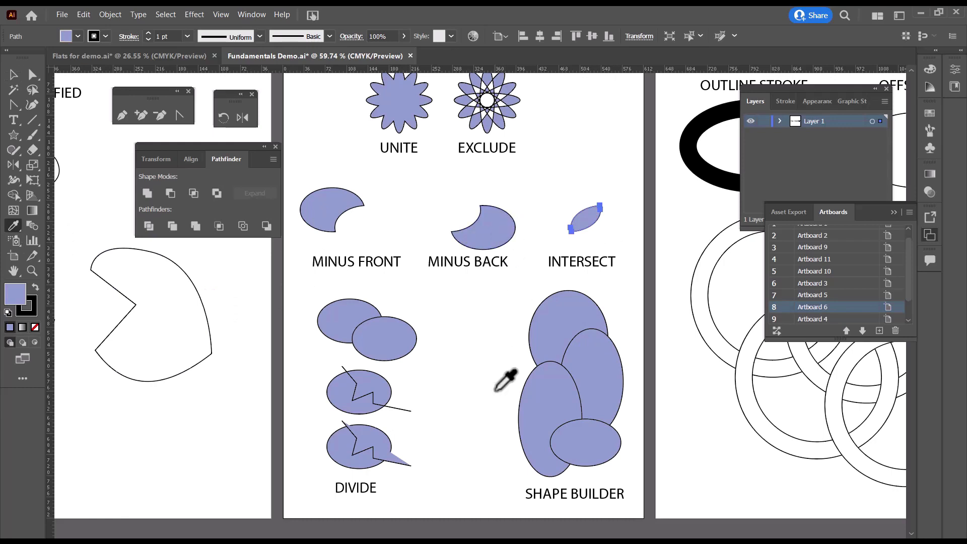
pyautogui.moveTo(616, 278)
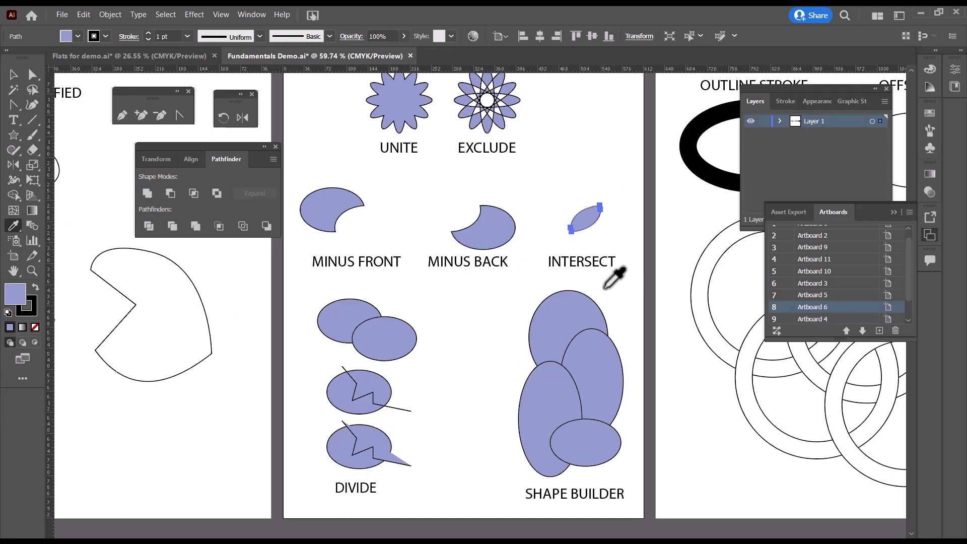
pyautogui.moveTo(562, 167)
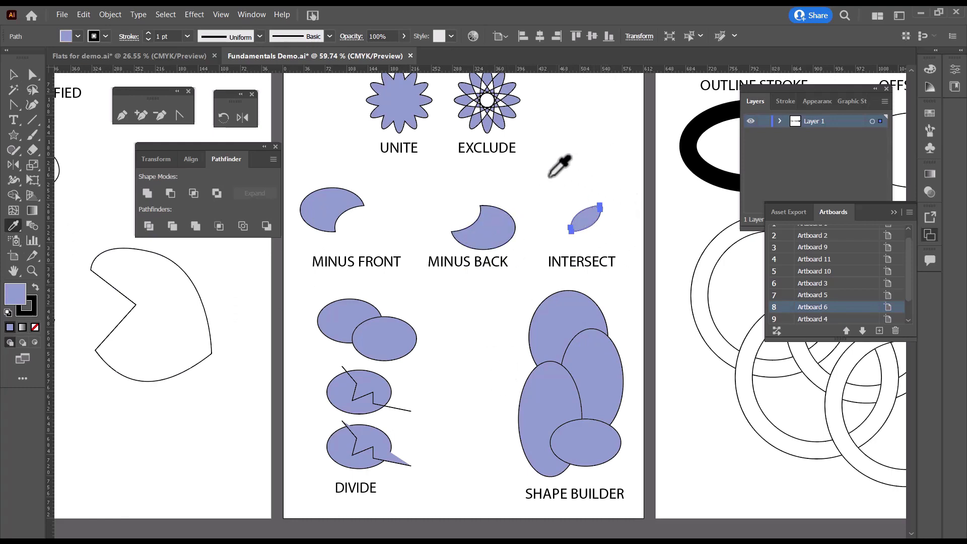
pyautogui.moveTo(587, 180)
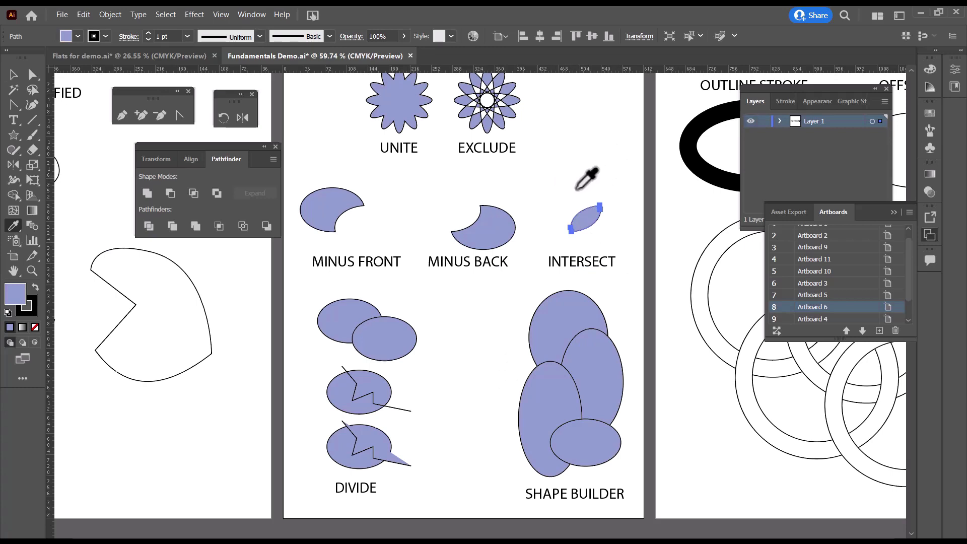
pyautogui.moveTo(578, 181)
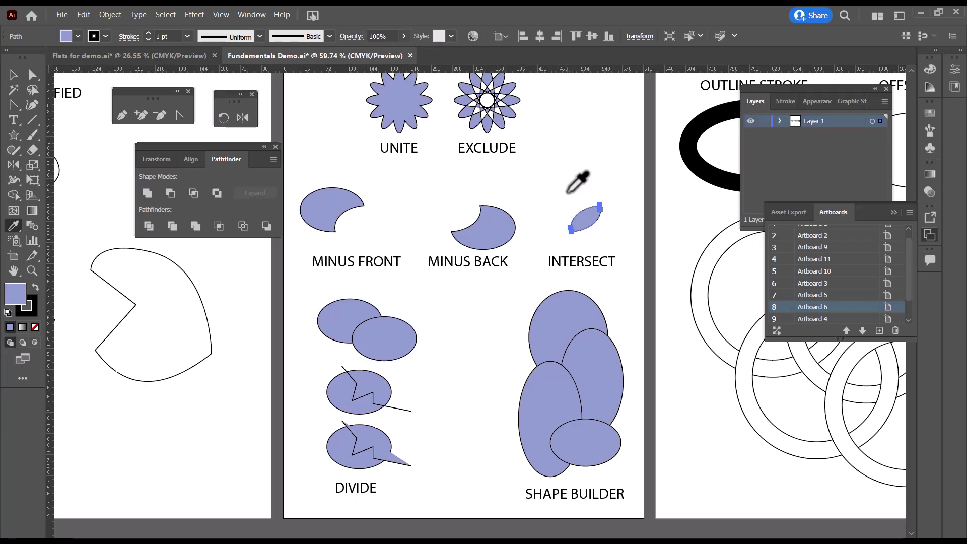
pyautogui.moveTo(581, 175)
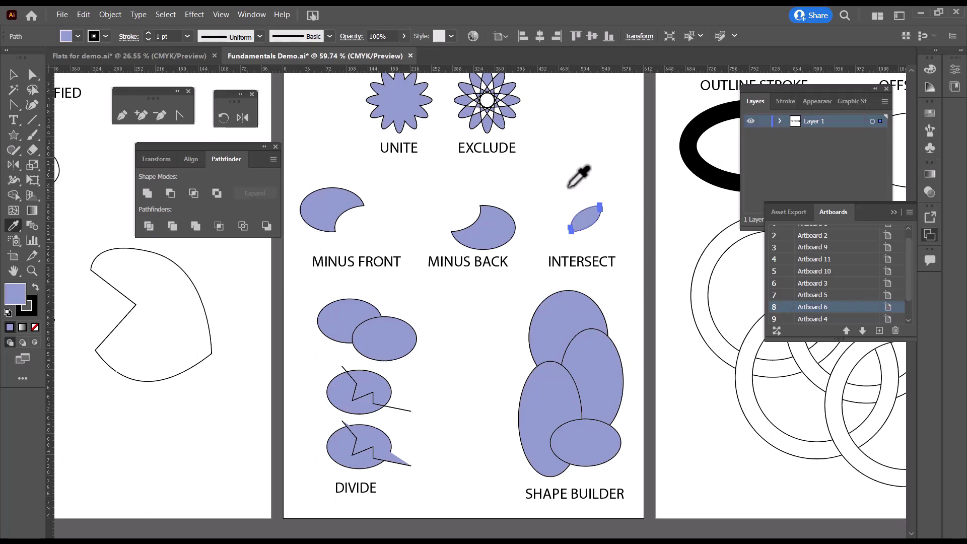
pyautogui.moveTo(13, 225)
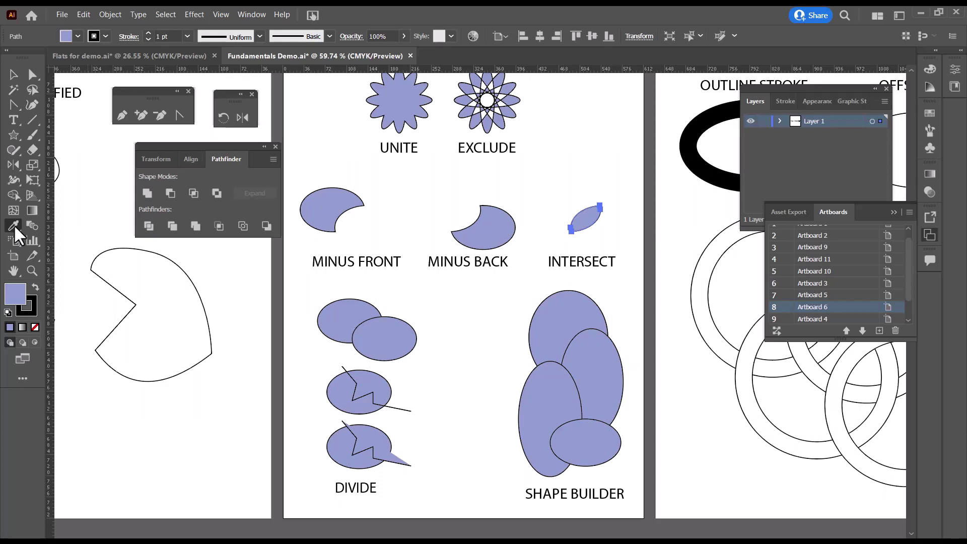
pyautogui.doubleClick(13, 225)
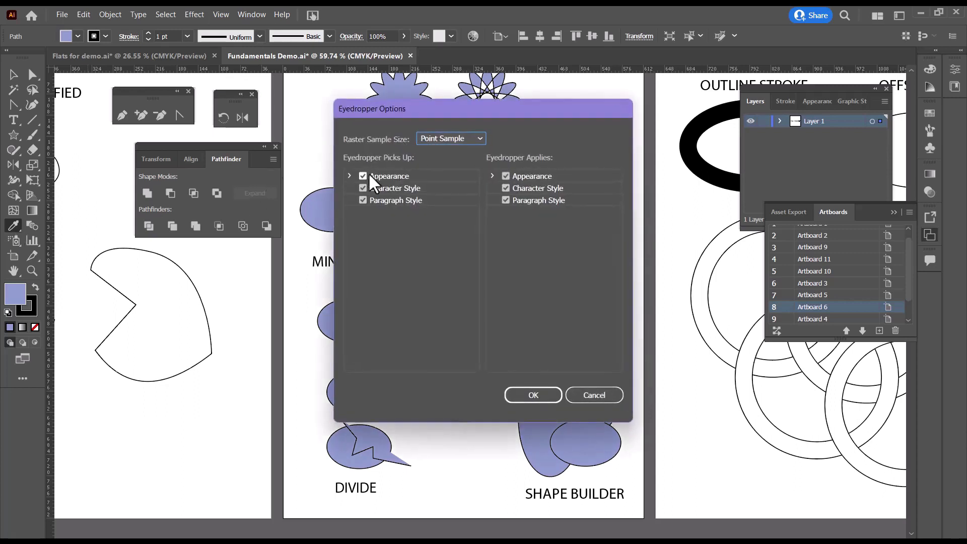
pyautogui.click(350, 175)
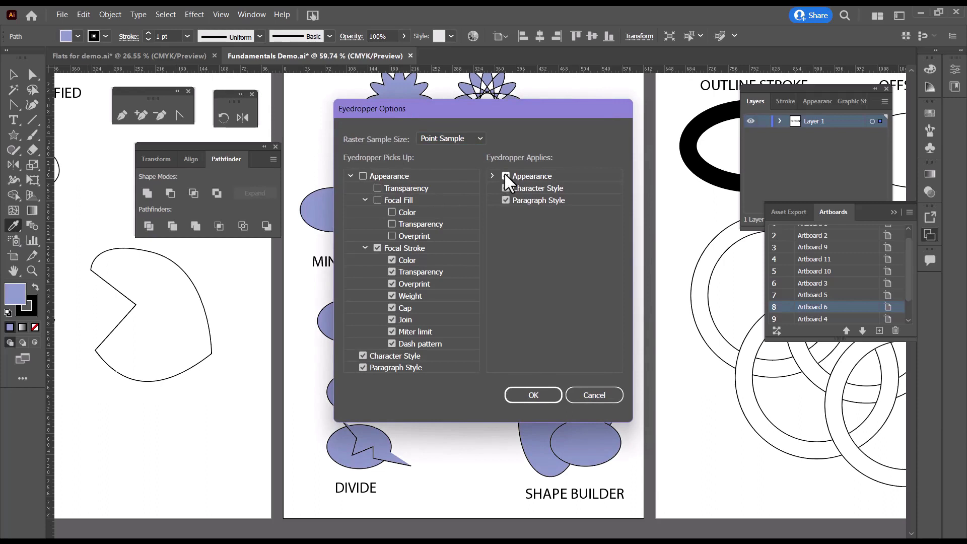
pyautogui.click(494, 176)
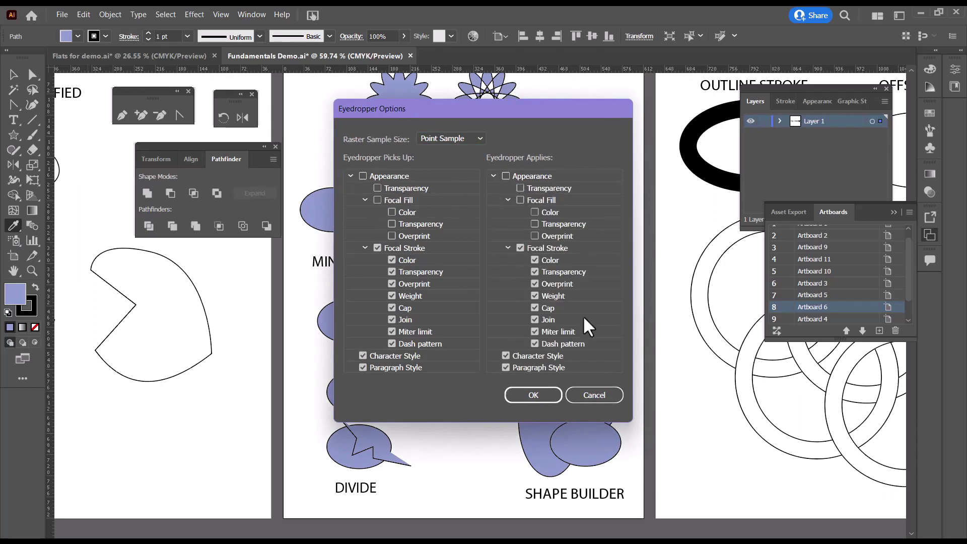
pyautogui.moveTo(617, 342)
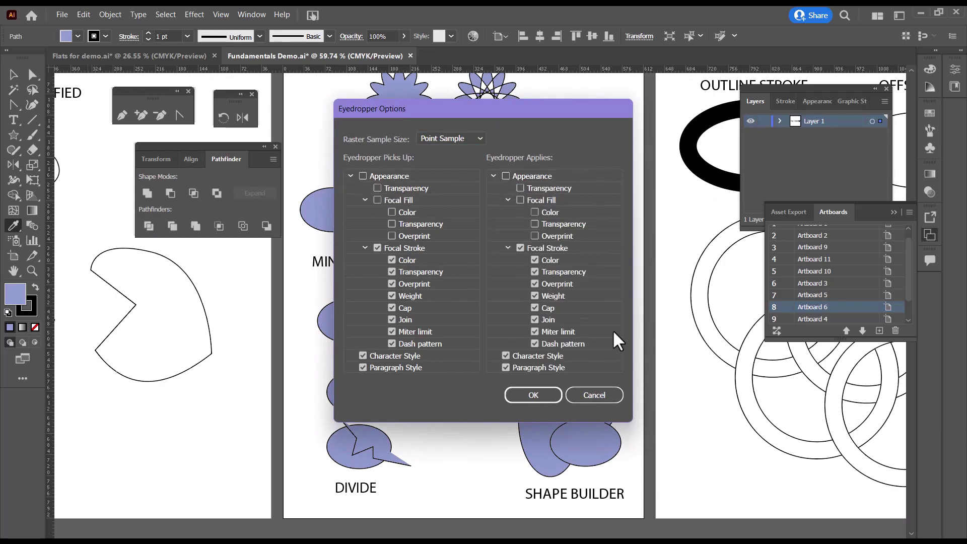
pyautogui.click(364, 176)
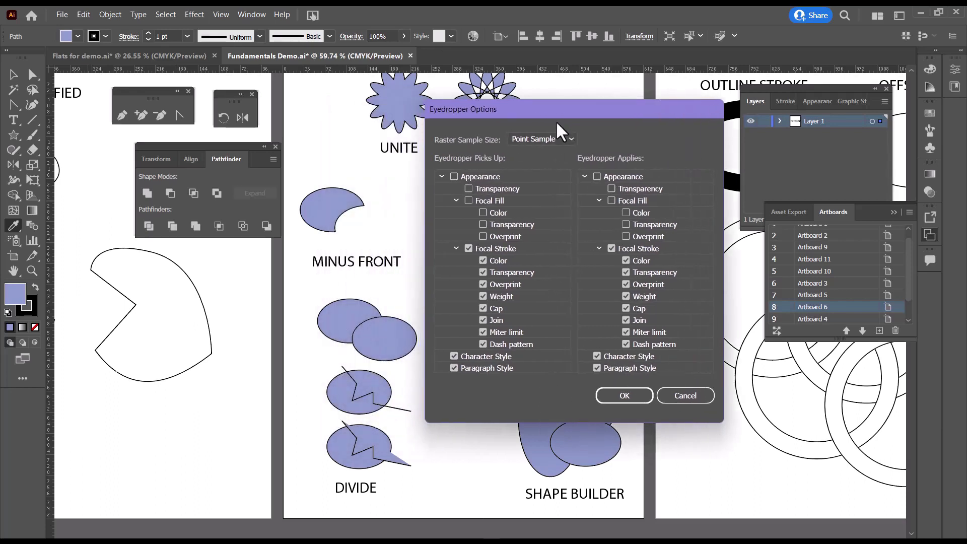
pyautogui.moveTo(348, 241)
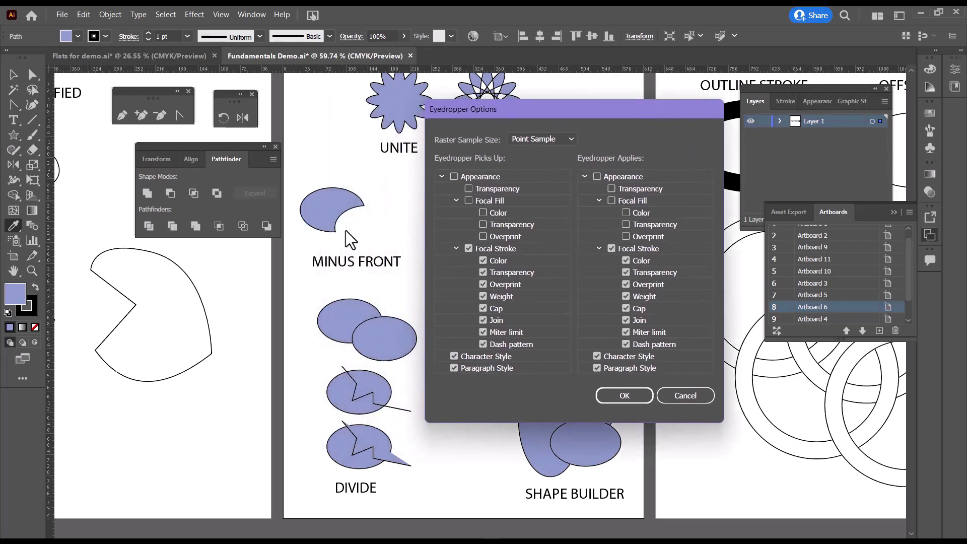
pyautogui.moveTo(616, 241)
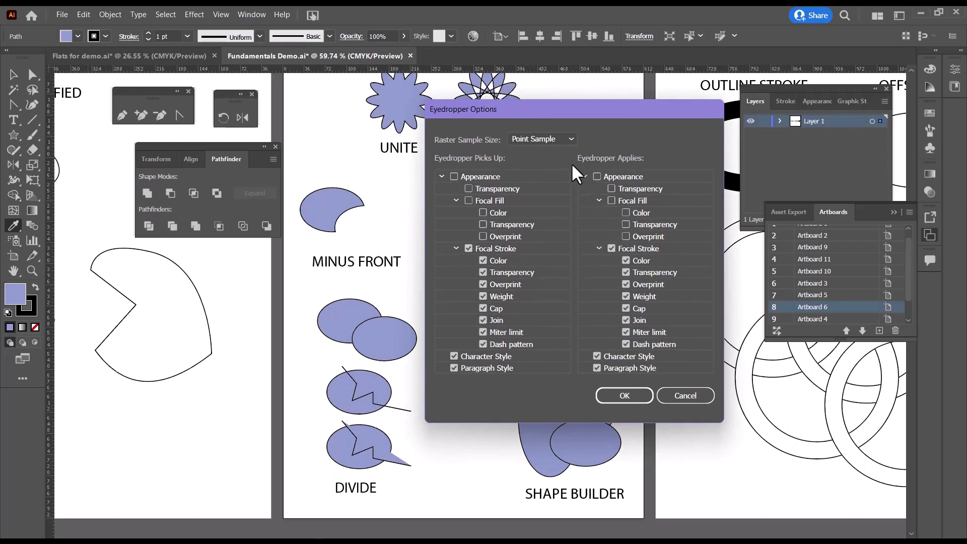
pyautogui.moveTo(43, 232)
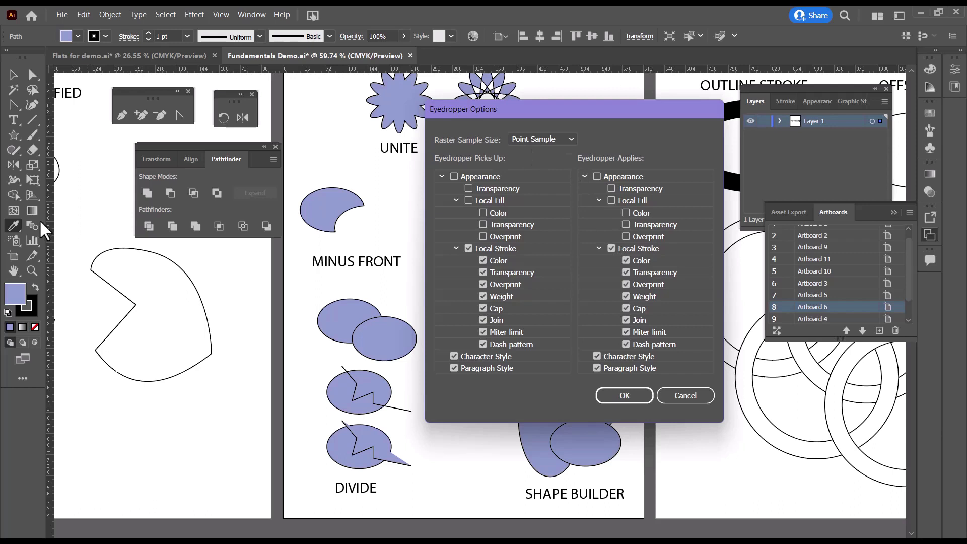
pyautogui.click(584, 176)
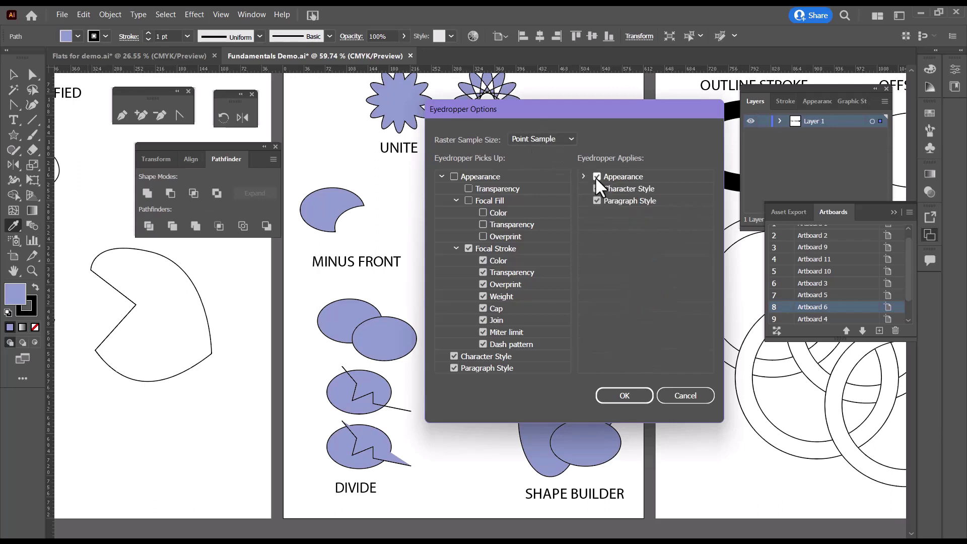
pyautogui.click(442, 175)
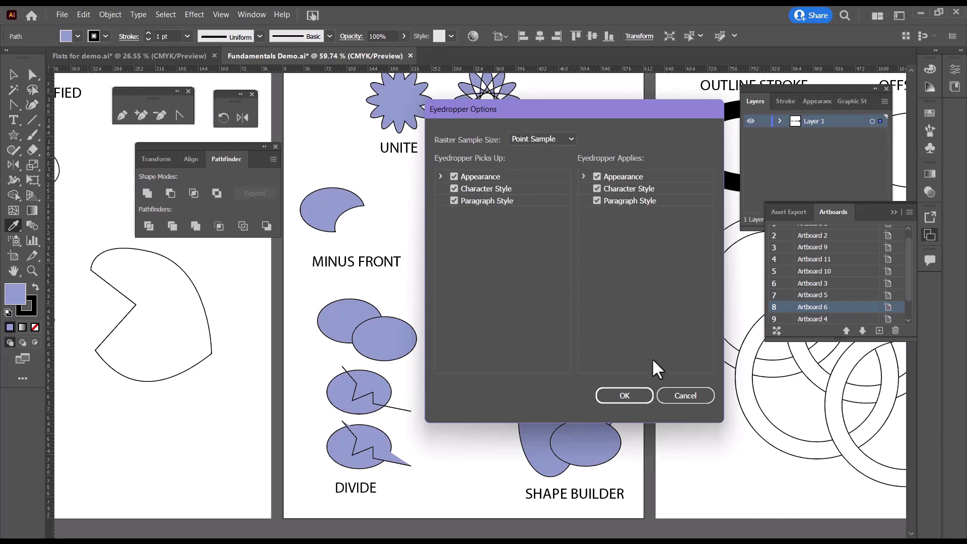
pyautogui.click(623, 395)
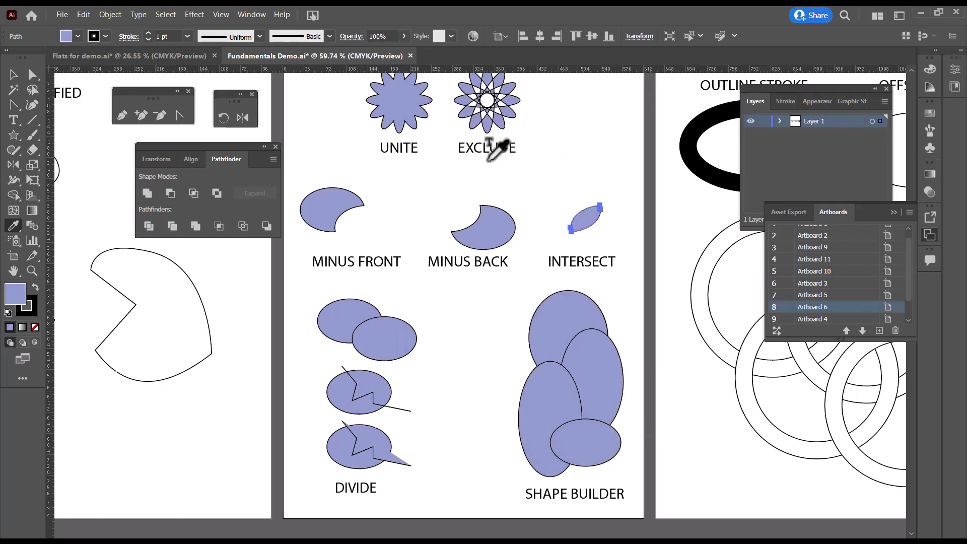
# Step: Drag one of the purple ellipses above the Divide examples to a new overlap position
pyautogui.scroll(-3)
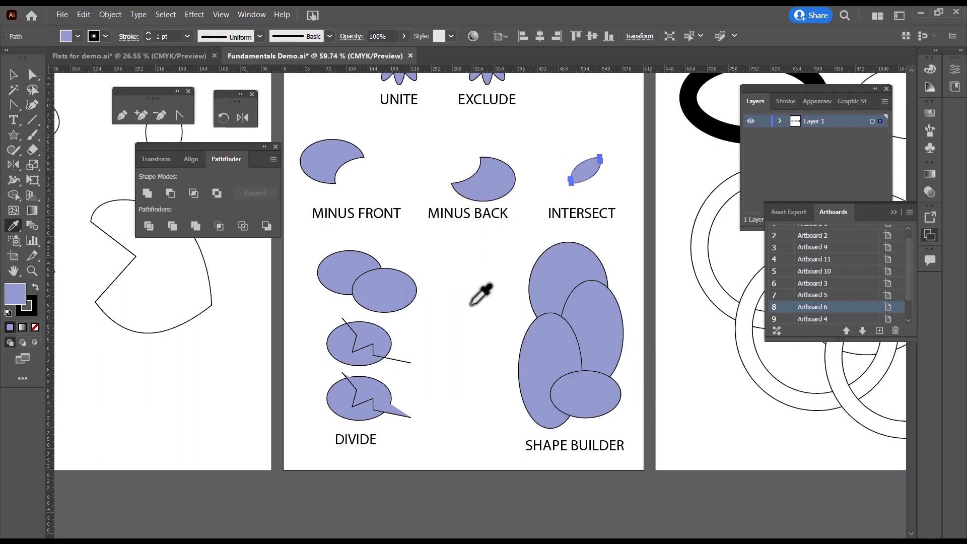
pyautogui.scroll(-3)
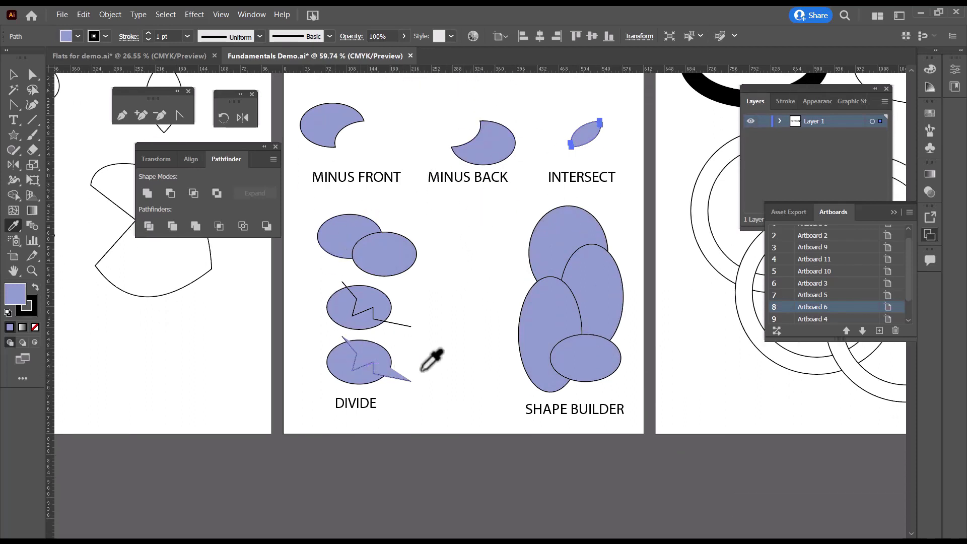
pyautogui.moveTo(271, 256)
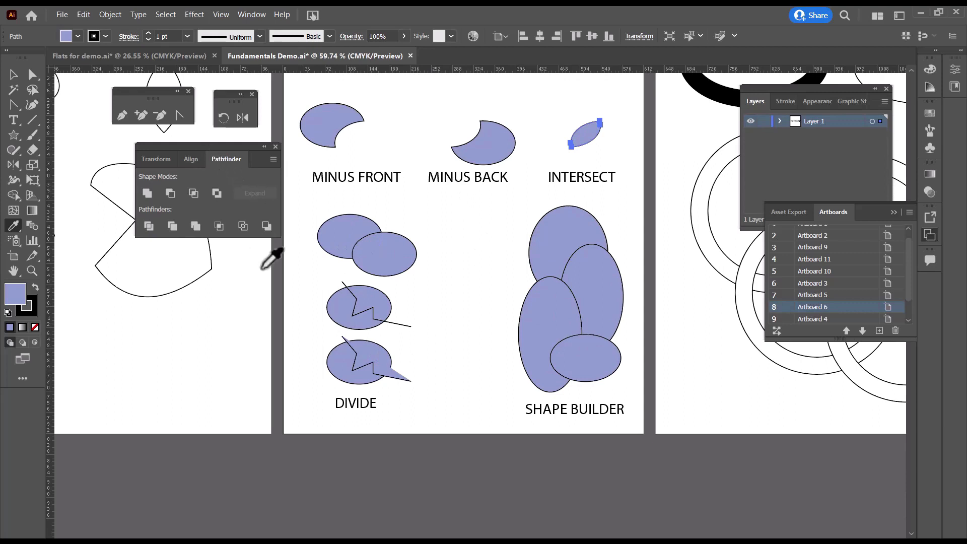
pyautogui.click(147, 225)
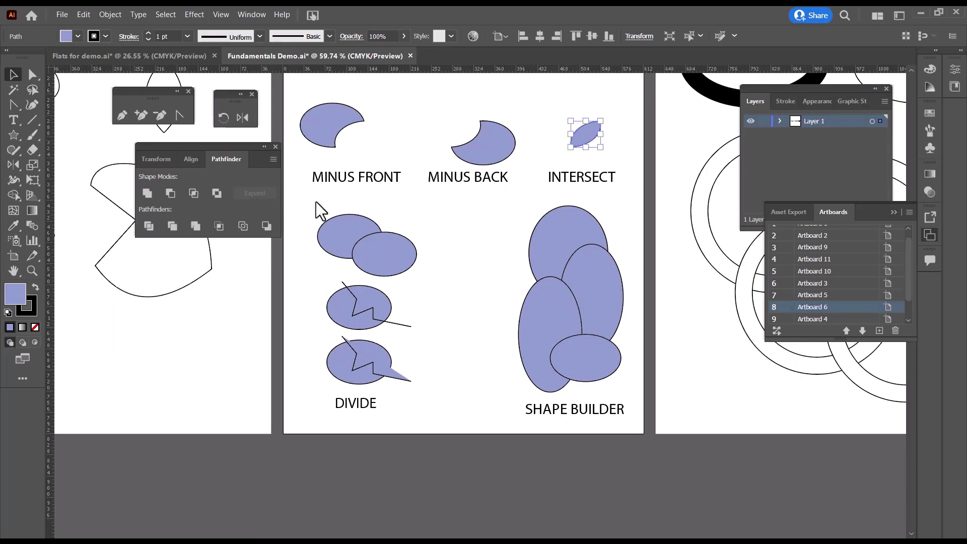
pyautogui.click(364, 244)
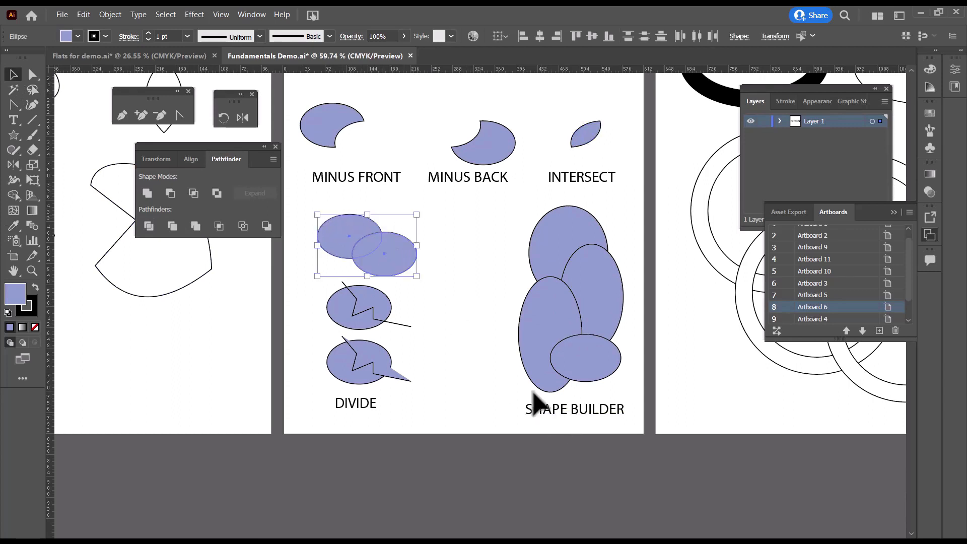
pyautogui.click(147, 225)
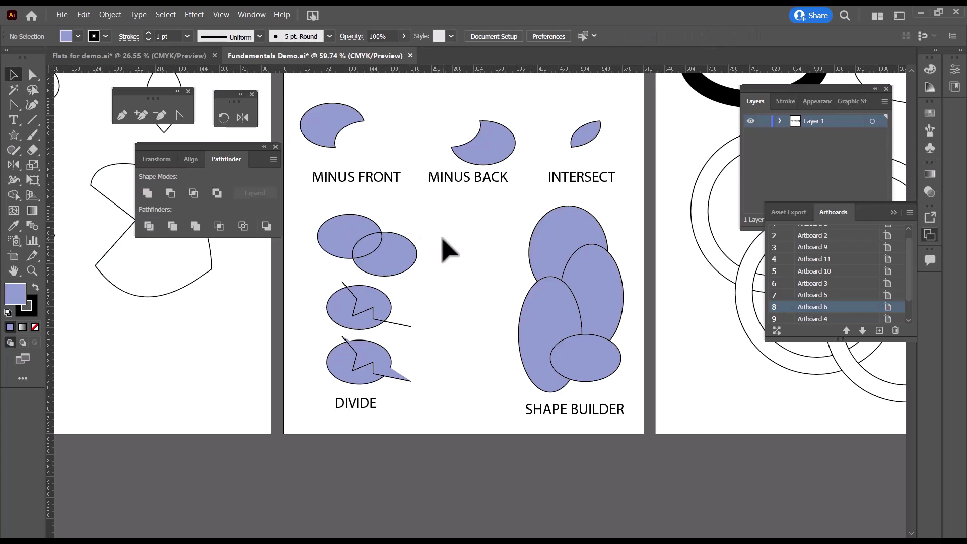
pyautogui.moveTo(407, 265)
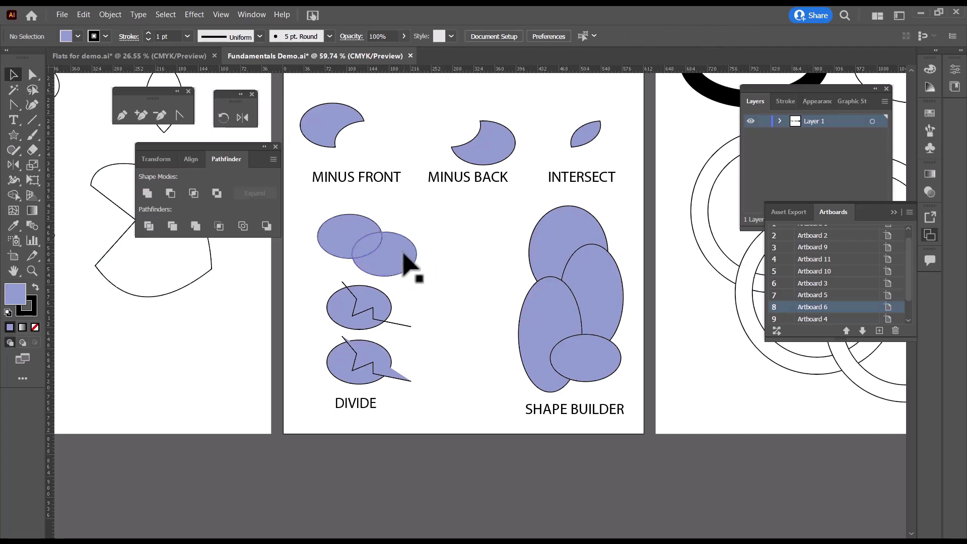
pyautogui.moveTo(383, 259); pyautogui.dragTo(373, 250)
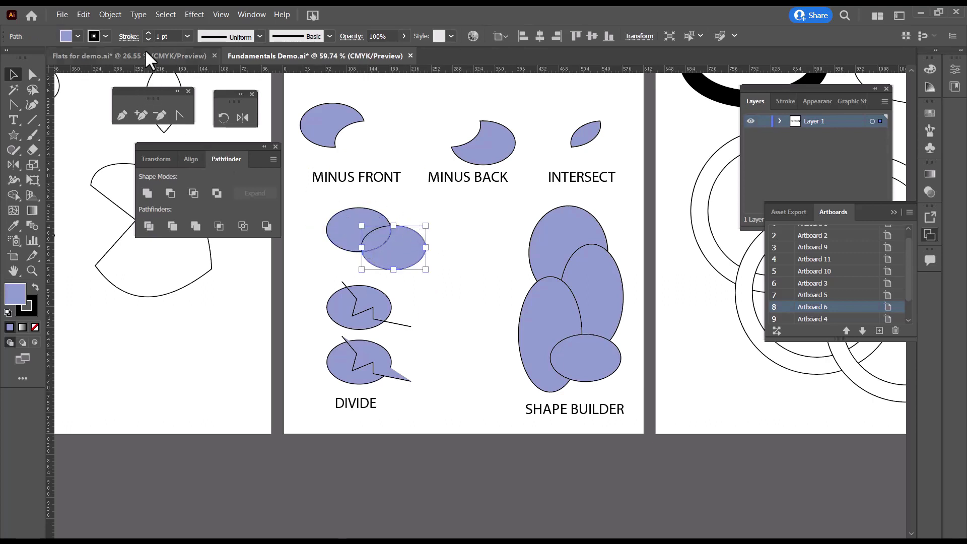
# Step: Fill the front ellipse magenta, then cut the pair to a crescent with Minus Front
pyautogui.click(77, 36)
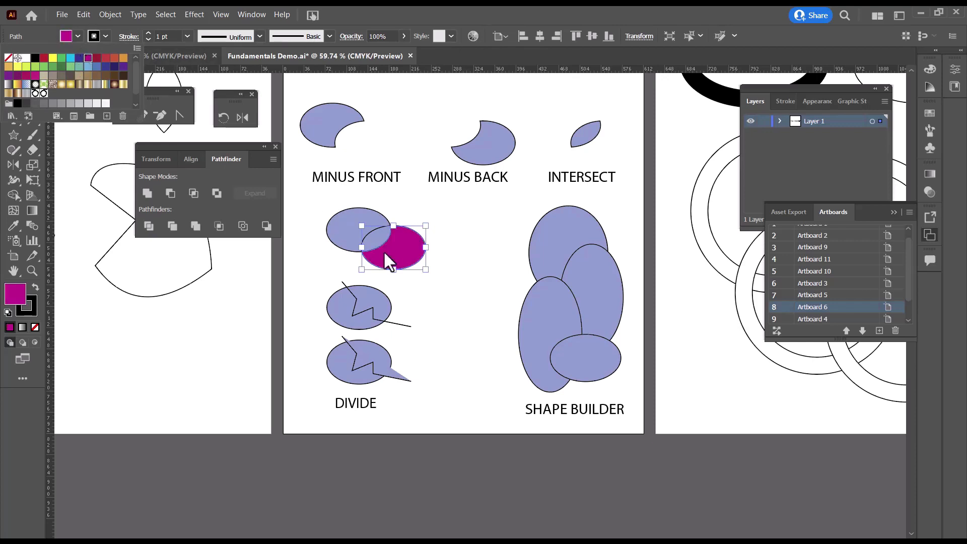
pyautogui.click(460, 318)
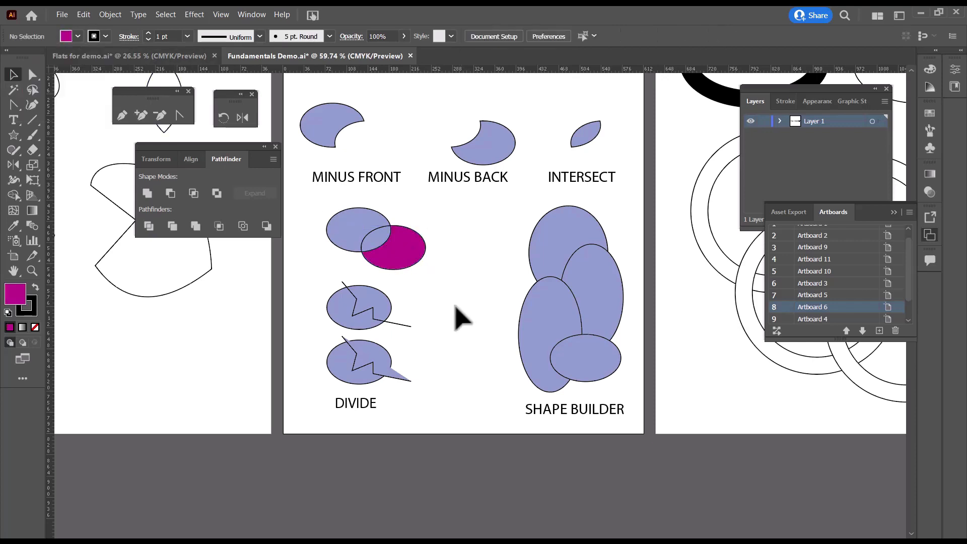
pyautogui.moveTo(412, 106)
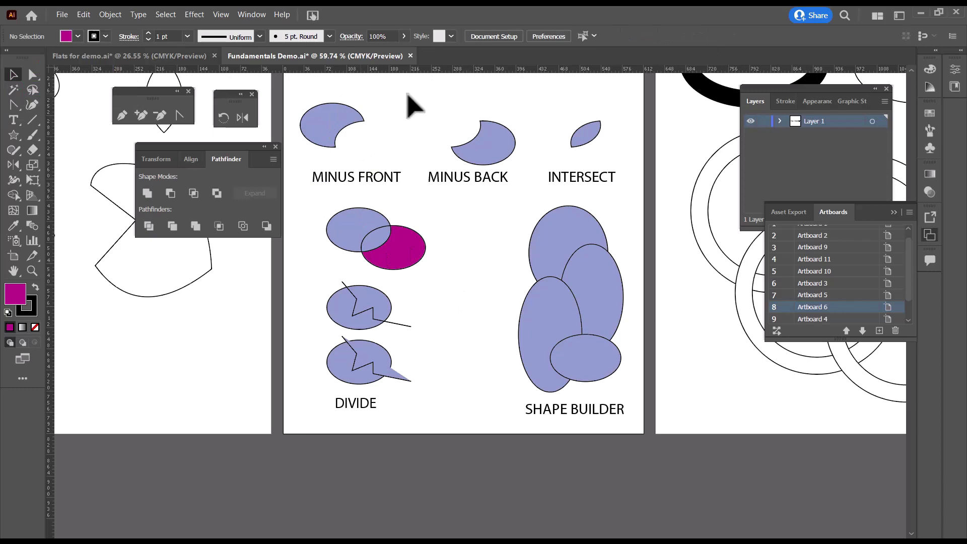
pyautogui.moveTo(482, 247)
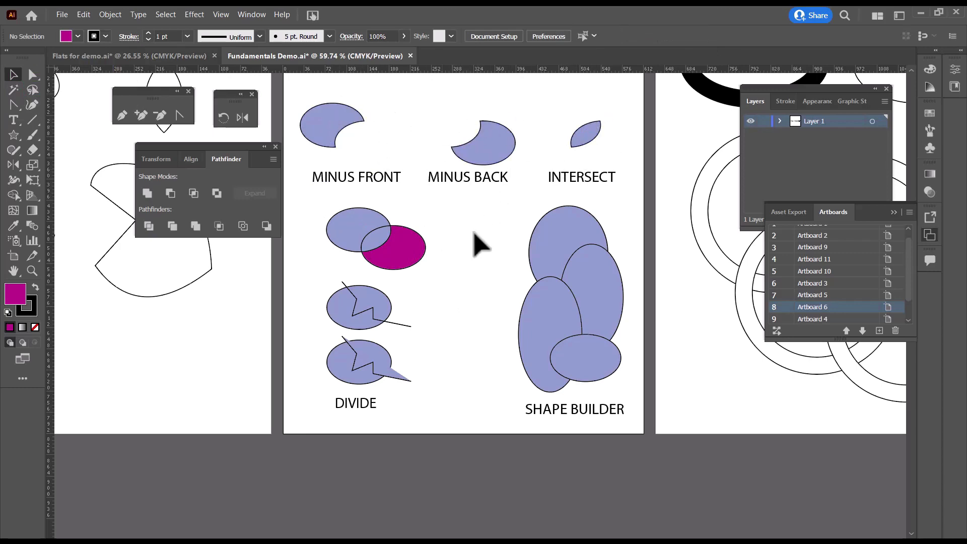
pyautogui.moveTo(339, 222)
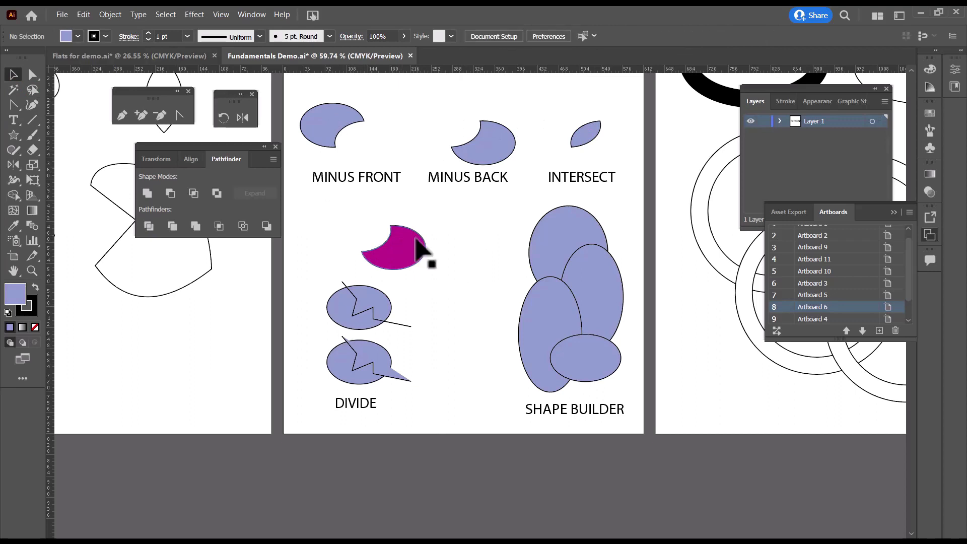
pyautogui.moveTo(477, 284)
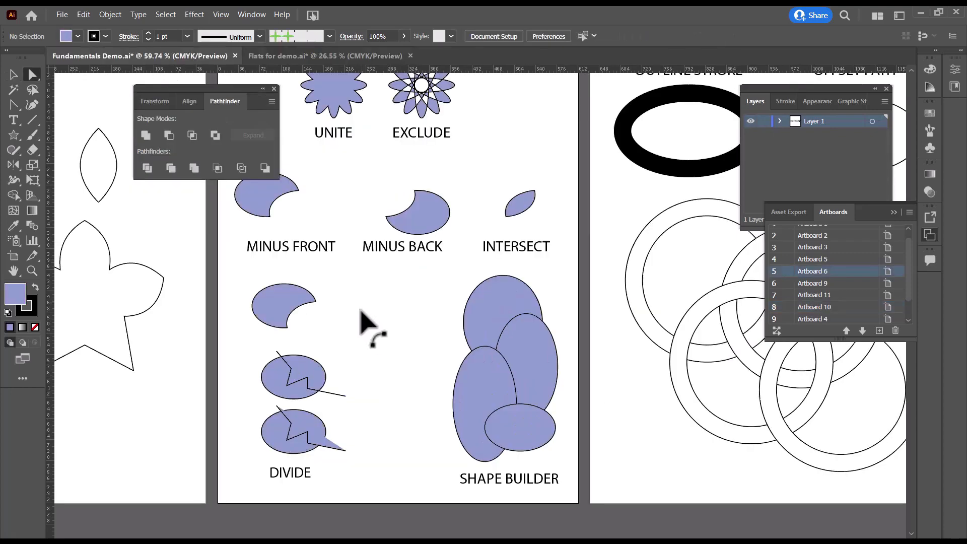
pyautogui.scroll(-3)
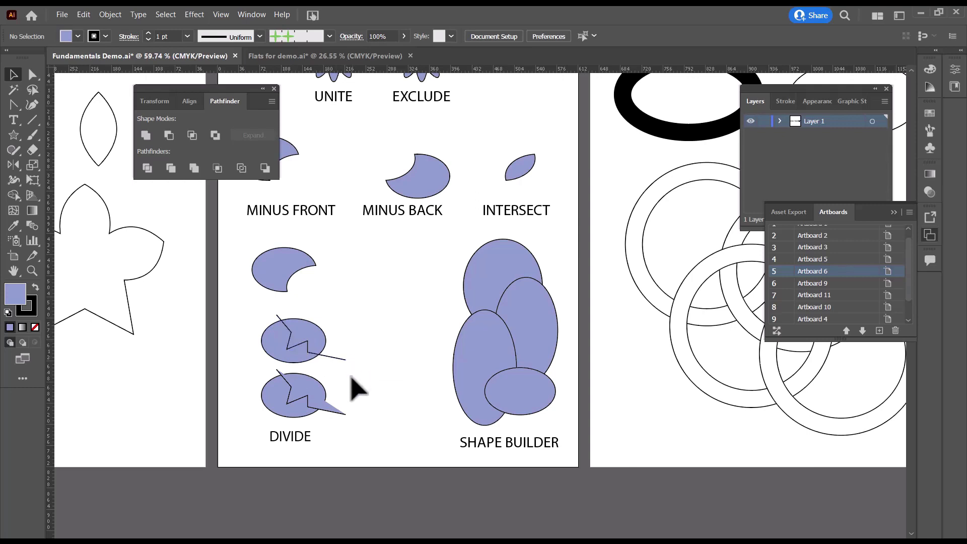
pyautogui.moveTo(276, 348)
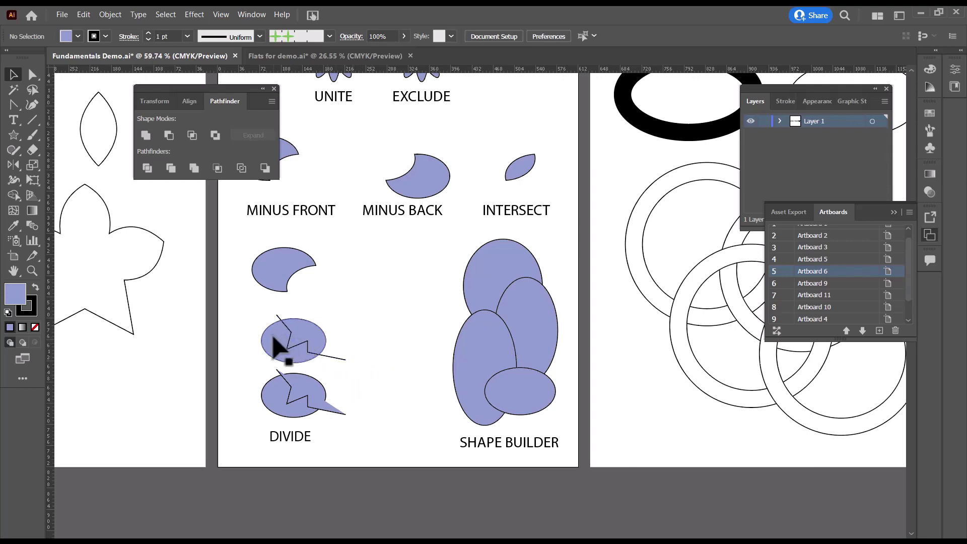
pyautogui.moveTo(326, 369)
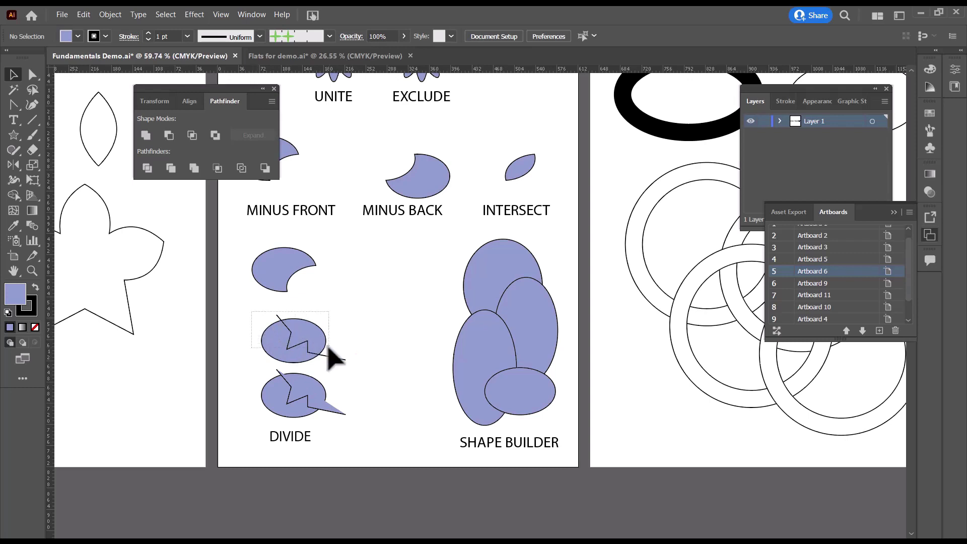
# Step: Select the egg with its zigzag path and Divide it into separate pieces
pyautogui.click(294, 340)
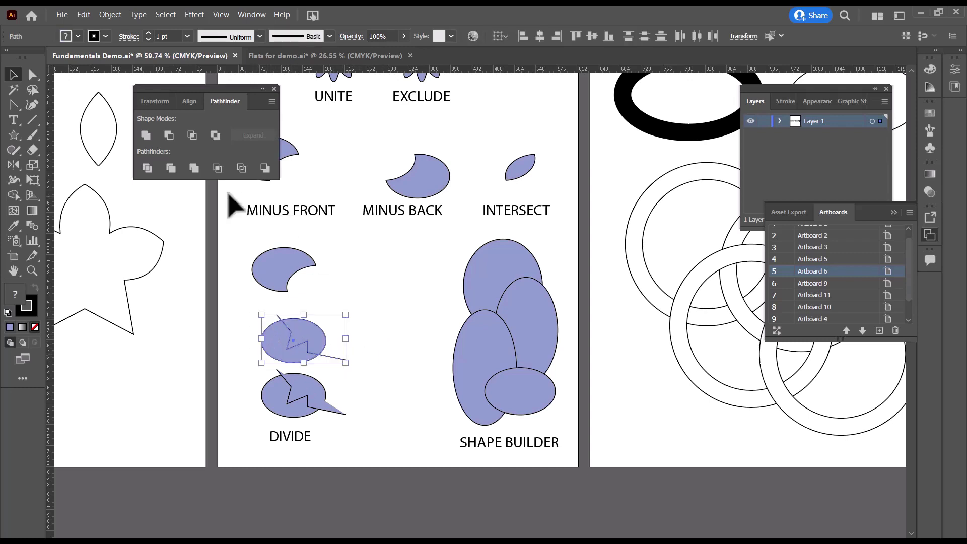
pyautogui.click(147, 169)
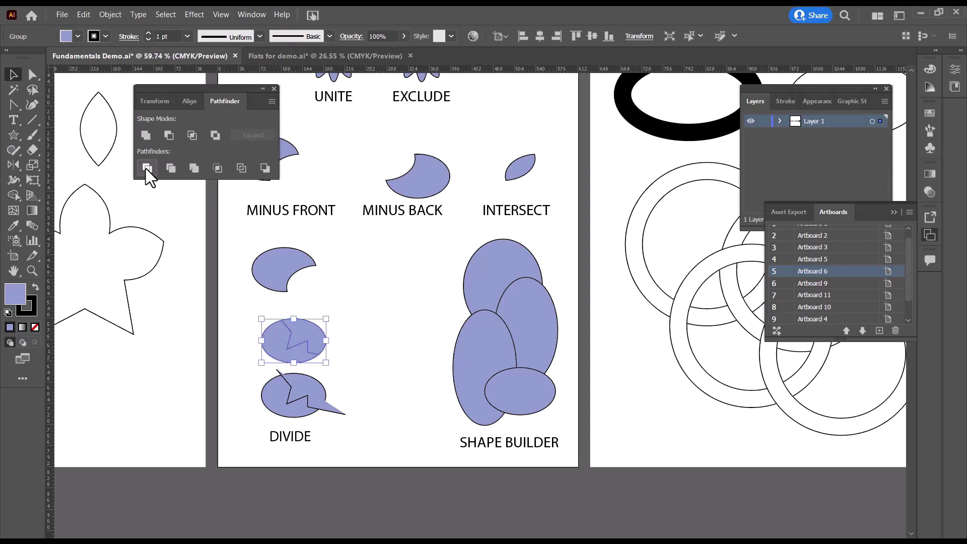
pyautogui.moveTo(376, 309)
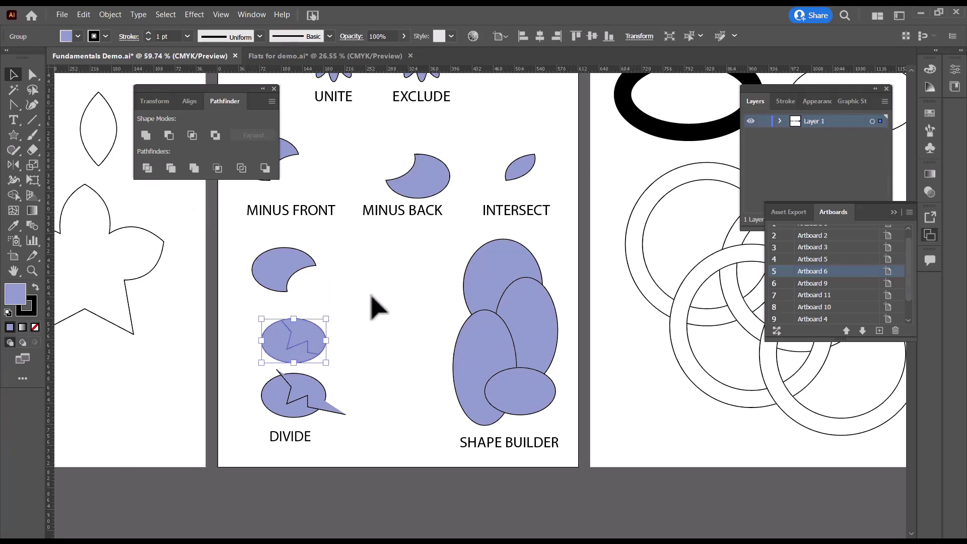
pyautogui.moveTo(334, 343)
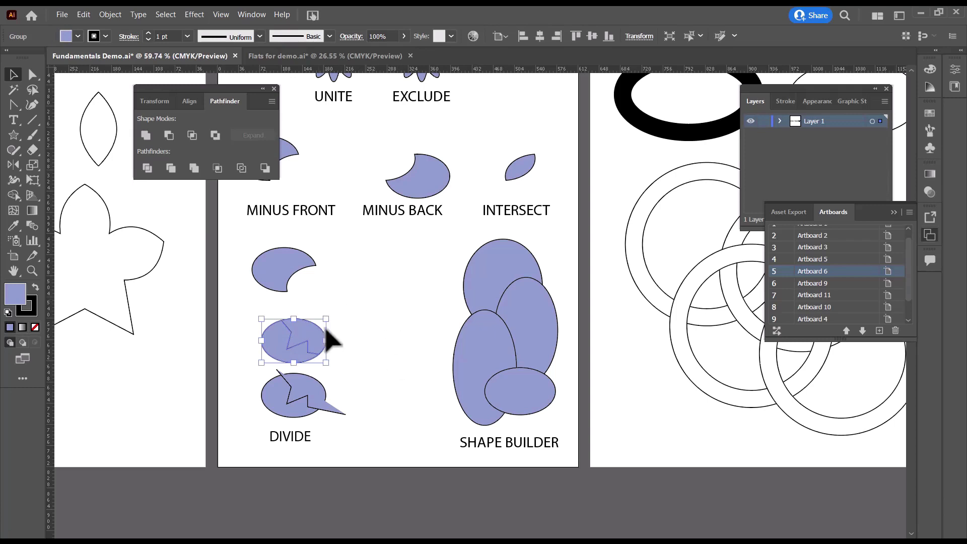
pyautogui.moveTo(320, 364)
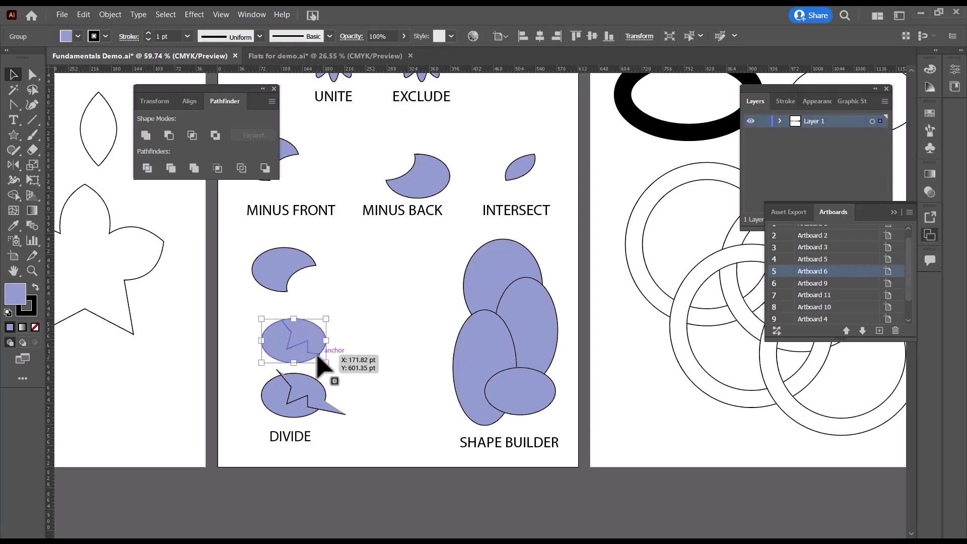
pyautogui.moveTo(425, 265)
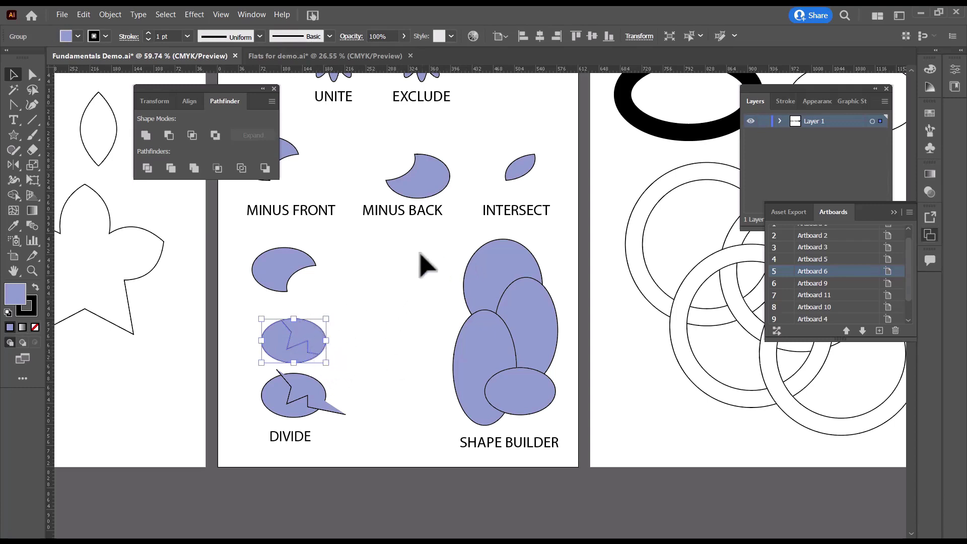
pyautogui.moveTo(436, 266)
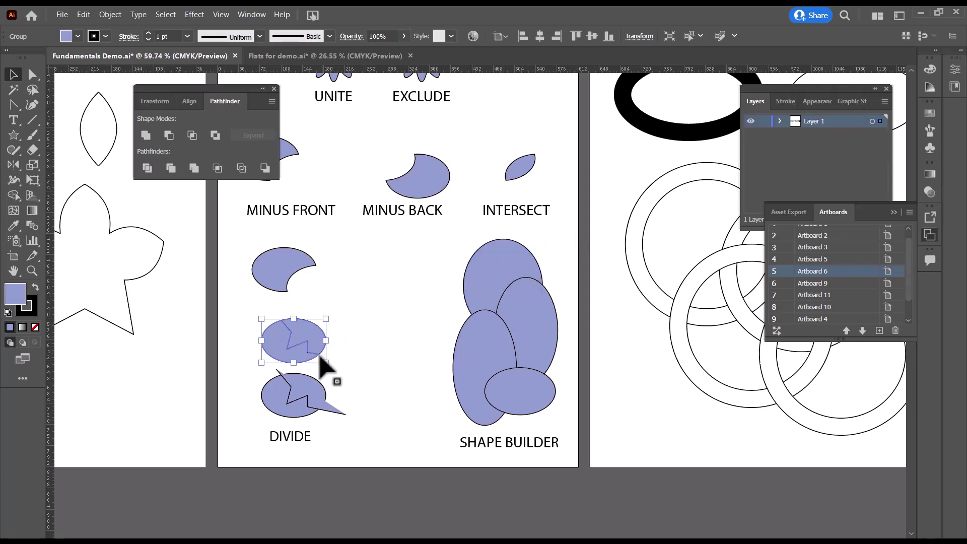
pyautogui.moveTo(349, 348)
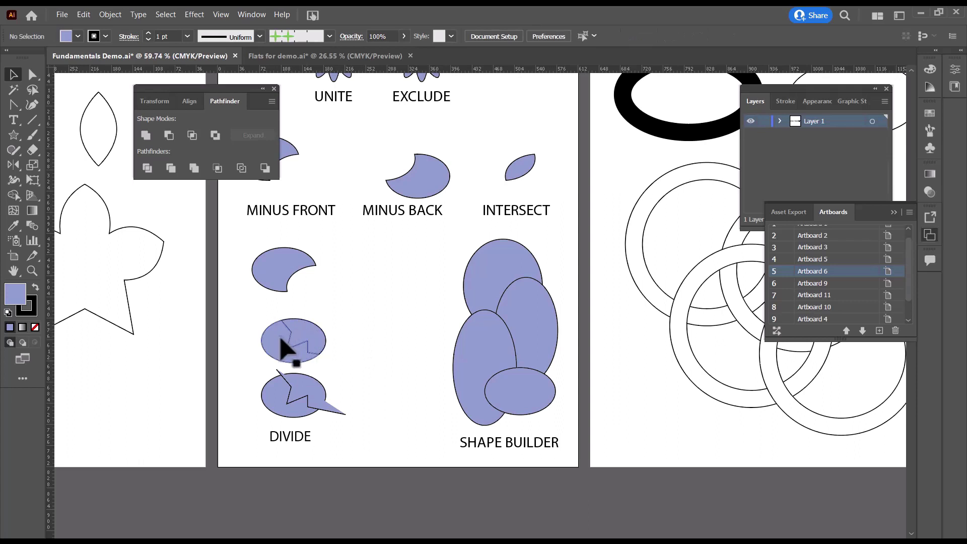
pyautogui.moveTo(323, 342)
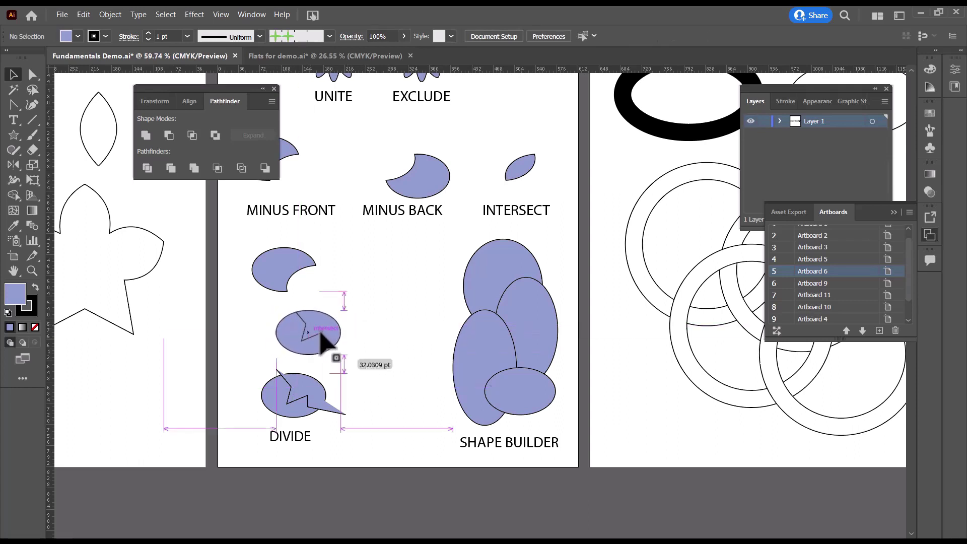
# Step: Drop the divided egg in its new spot and reselect the group
pyautogui.click(303, 333)
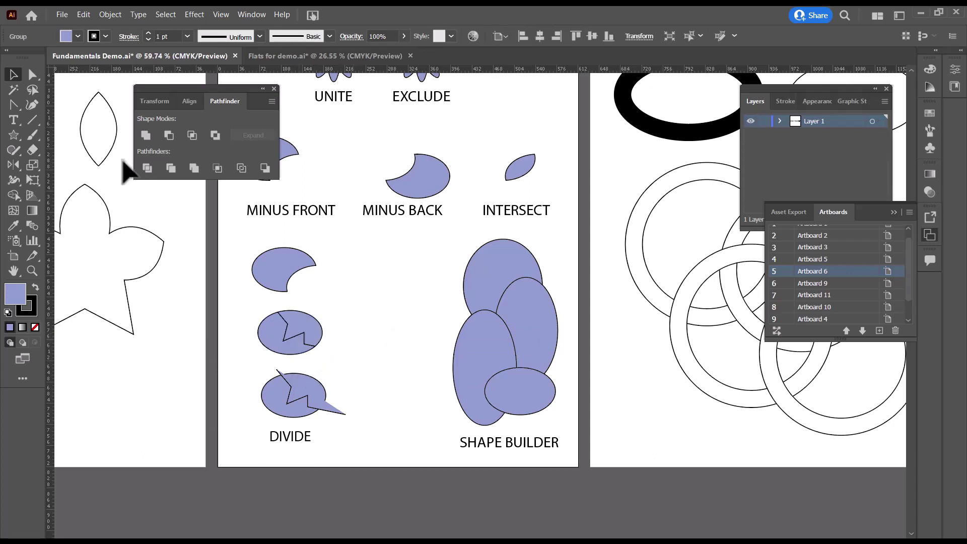
pyautogui.click(271, 300)
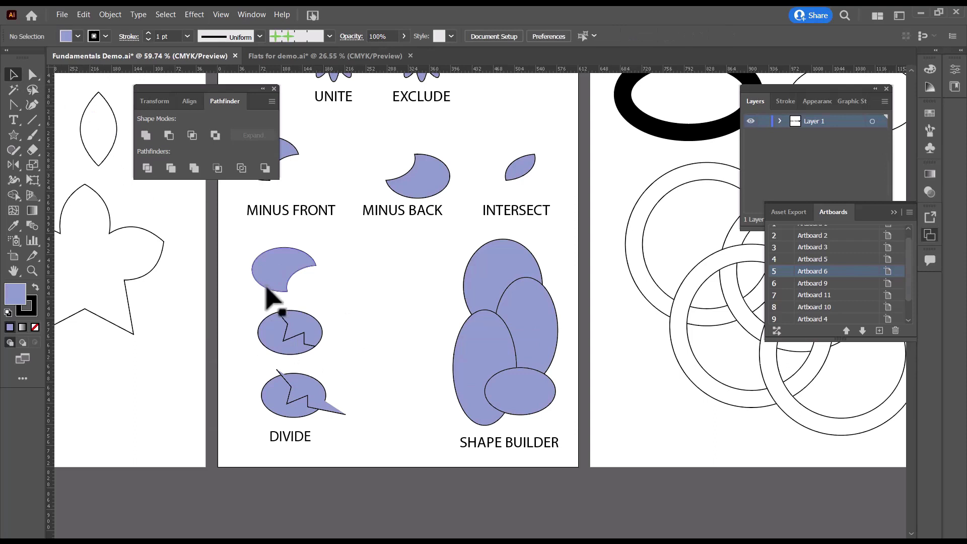
pyautogui.moveTo(352, 315)
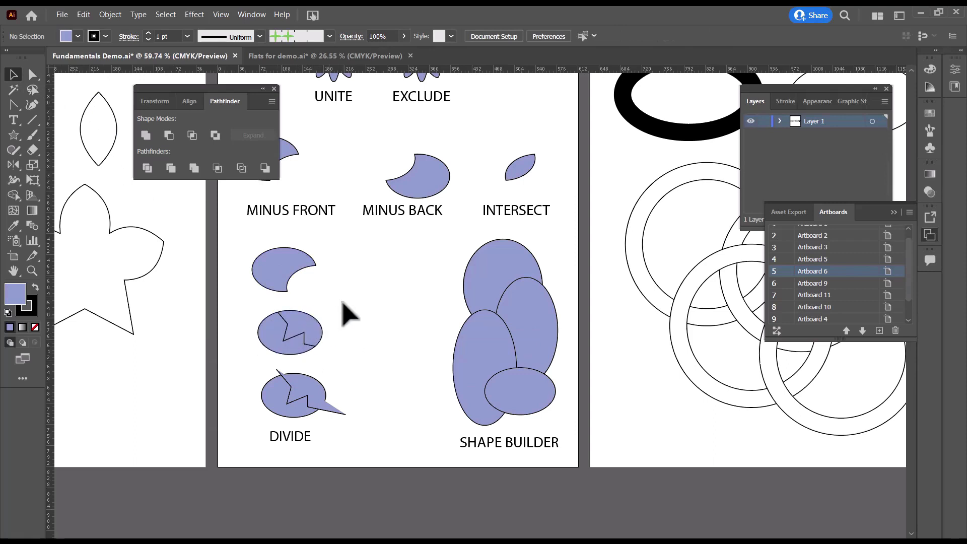
pyautogui.click(288, 333)
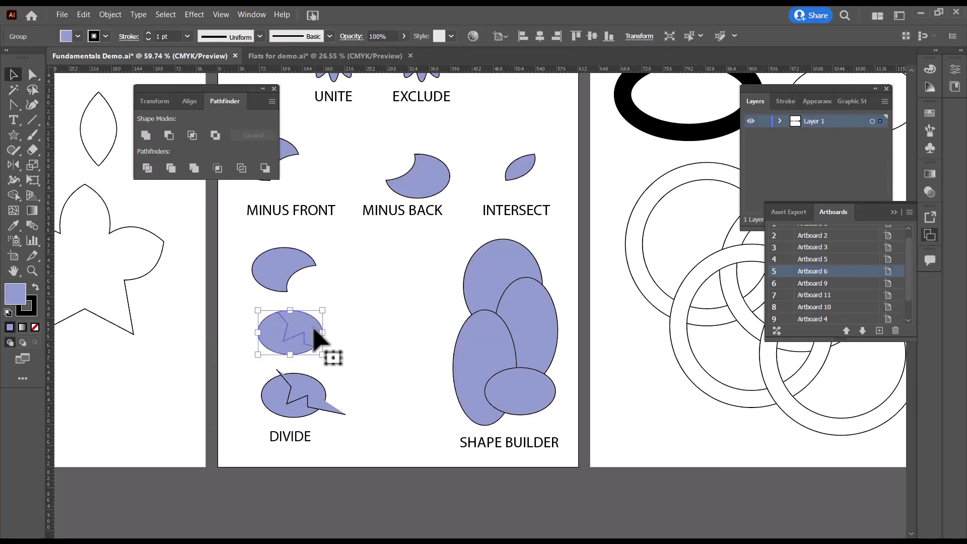
# Step: Ungroup the divided egg via the context menu and select its upper piece
pyautogui.rightClick(288, 331)
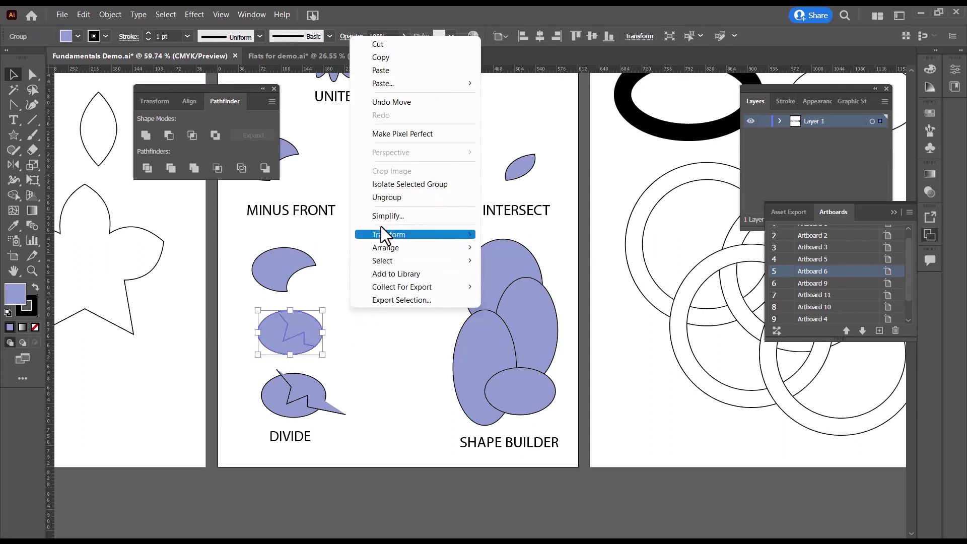
pyautogui.click(378, 351)
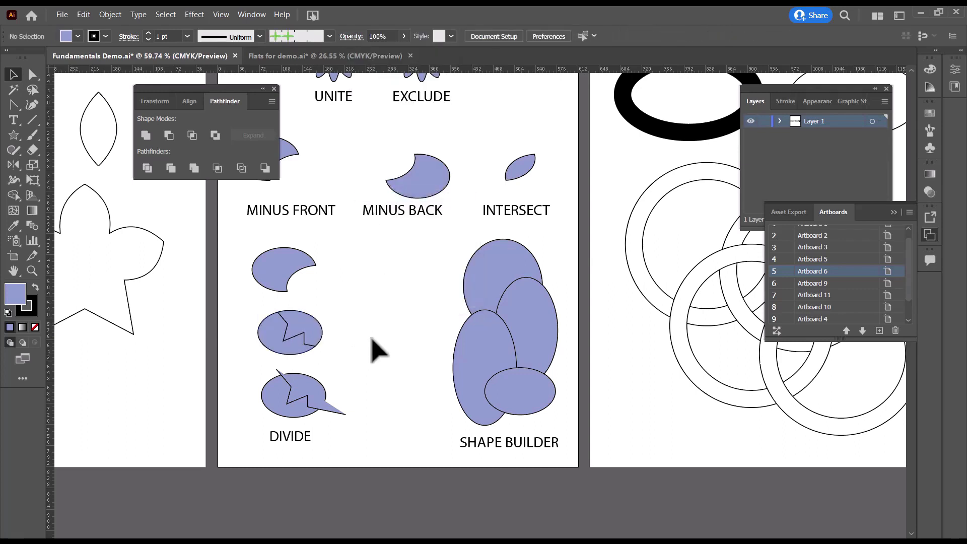
pyautogui.moveTo(367, 340)
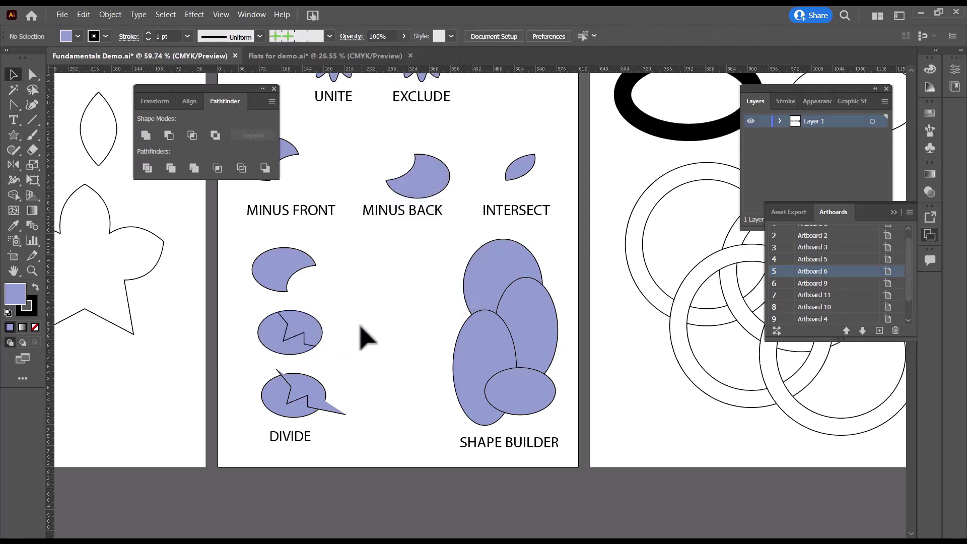
pyautogui.moveTo(355, 367)
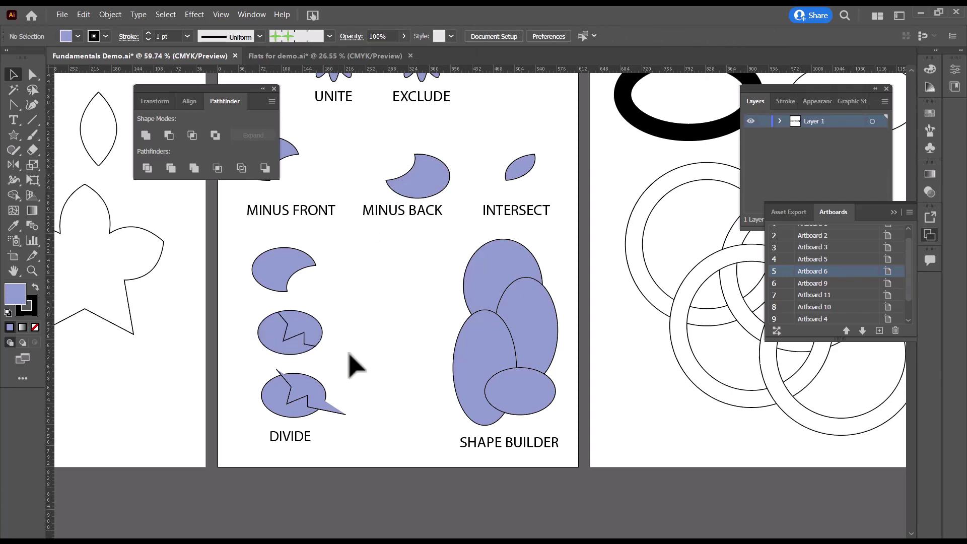
pyautogui.moveTo(361, 331)
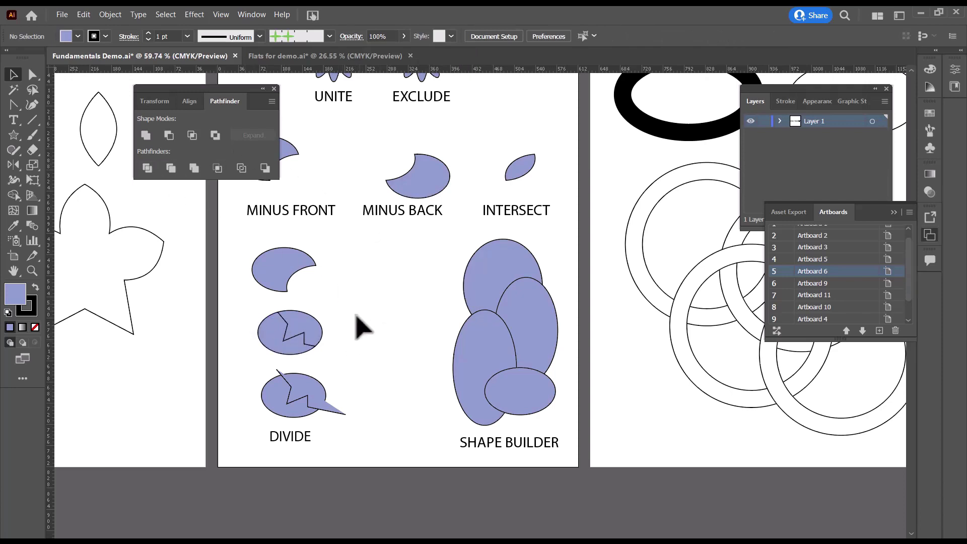
pyautogui.moveTo(219, 324)
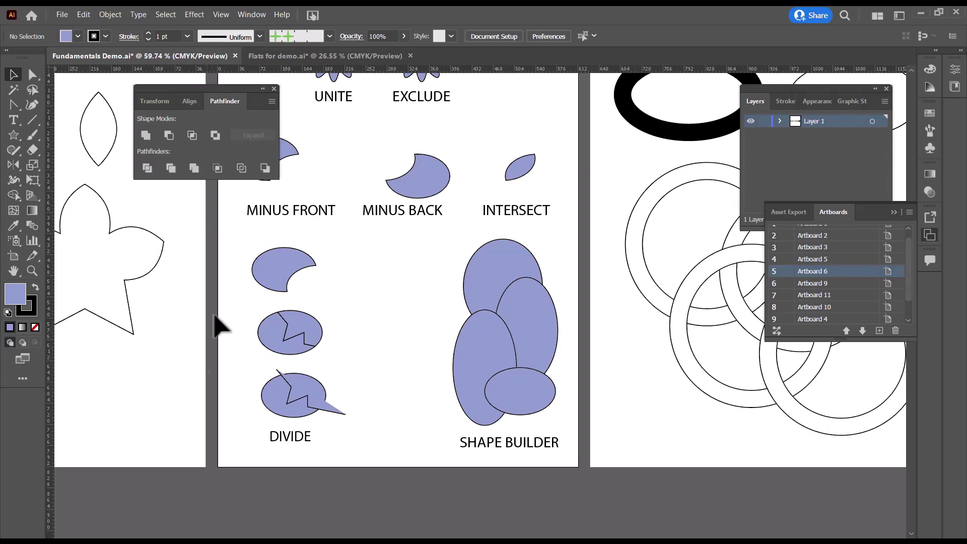
pyautogui.click(291, 331)
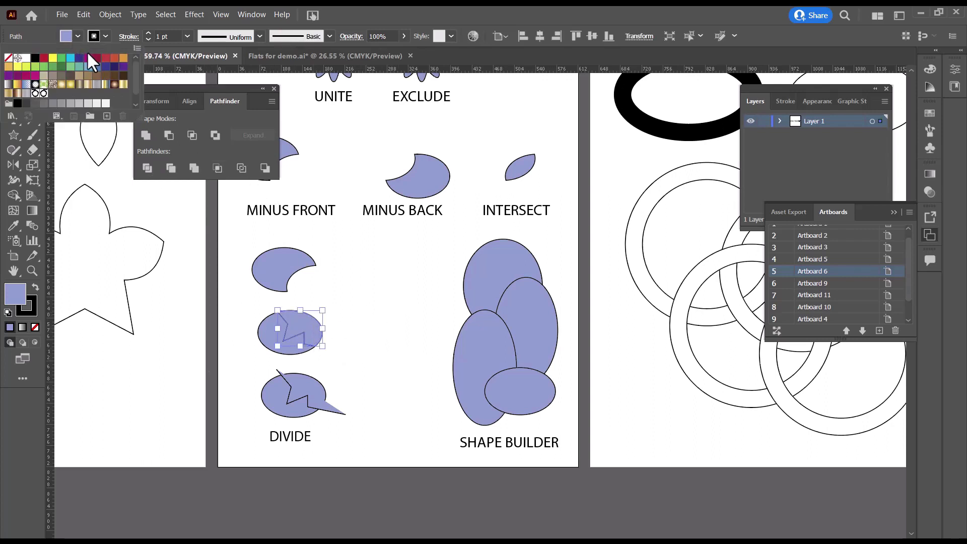
# Step: Fill the upper egg piece with the magenta swatch so it stands out from the purple pieces
pyautogui.click(86, 58)
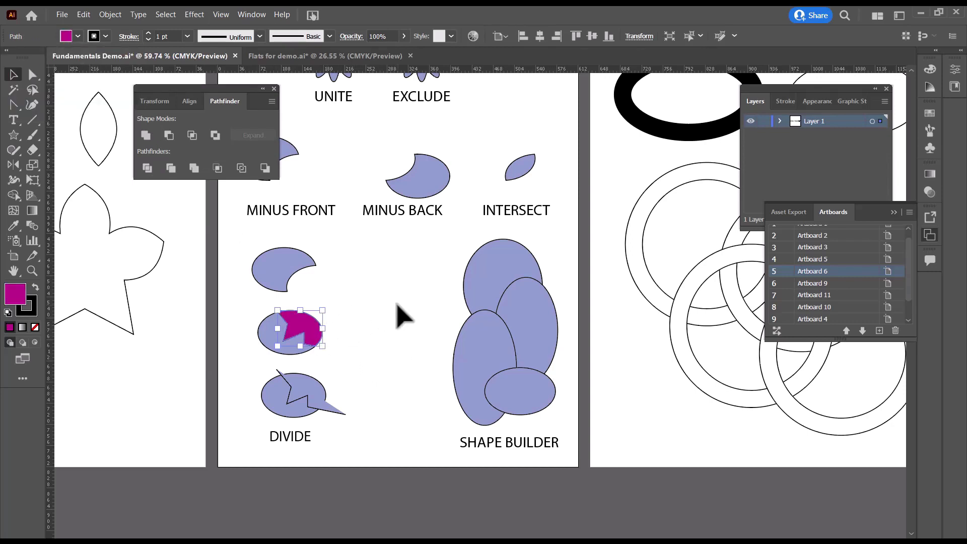
pyautogui.moveTo(337, 343)
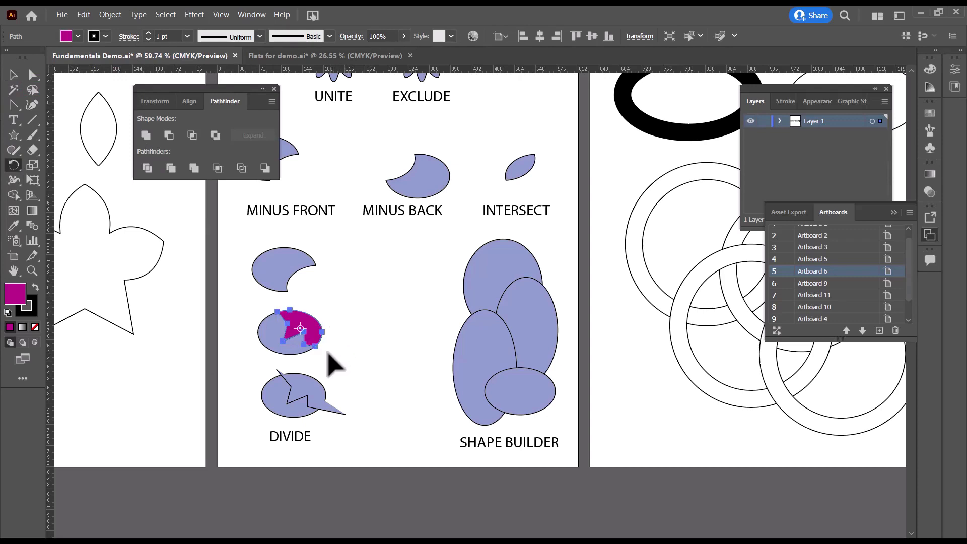
pyautogui.moveTo(320, 355)
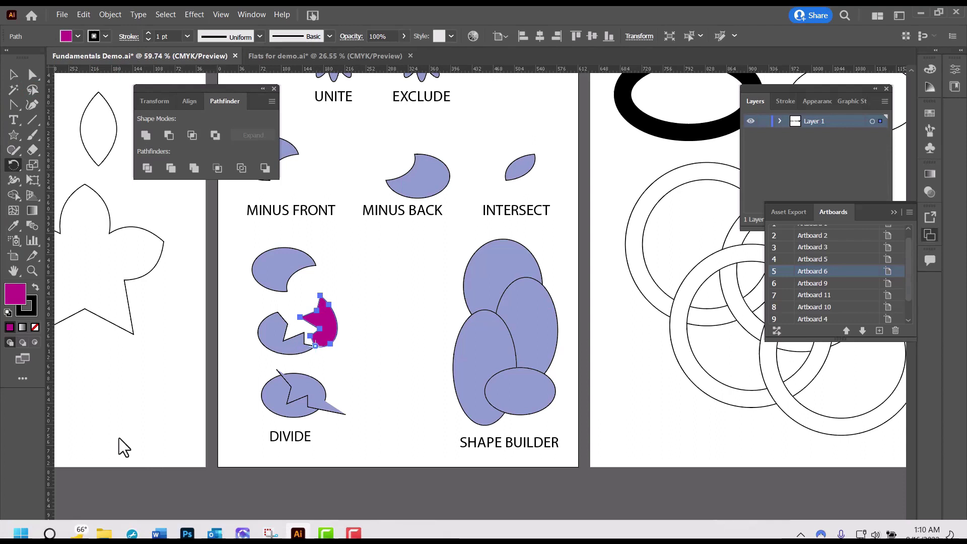
pyautogui.moveTo(7, 76)
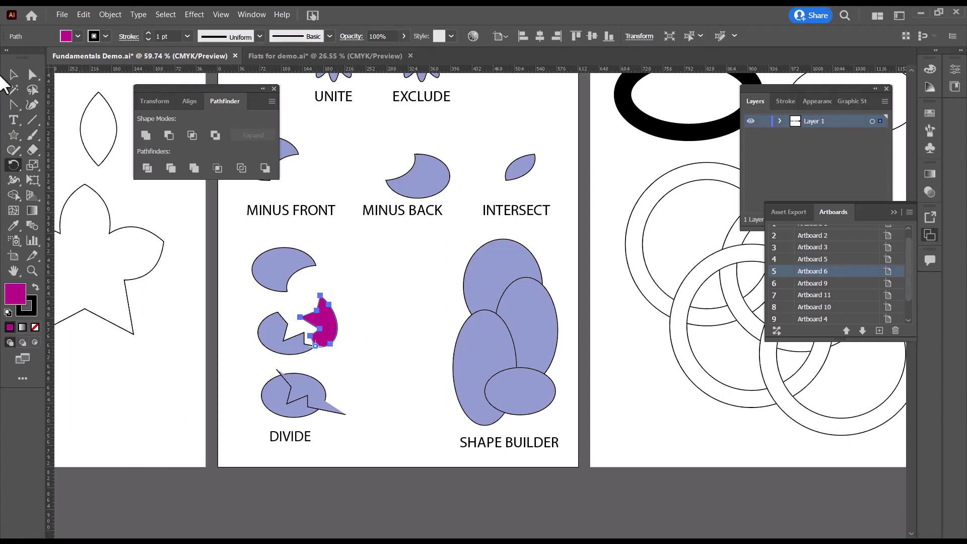
# Step: Deselect the magenta piece, then select the lower egg together with its filled zigzag shape
pyautogui.click(389, 416)
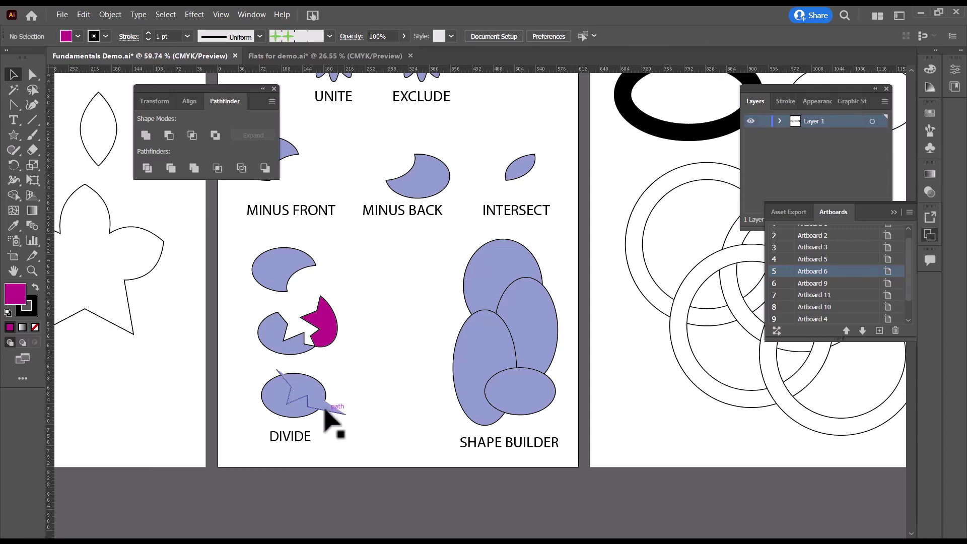
pyautogui.moveTo(337, 407)
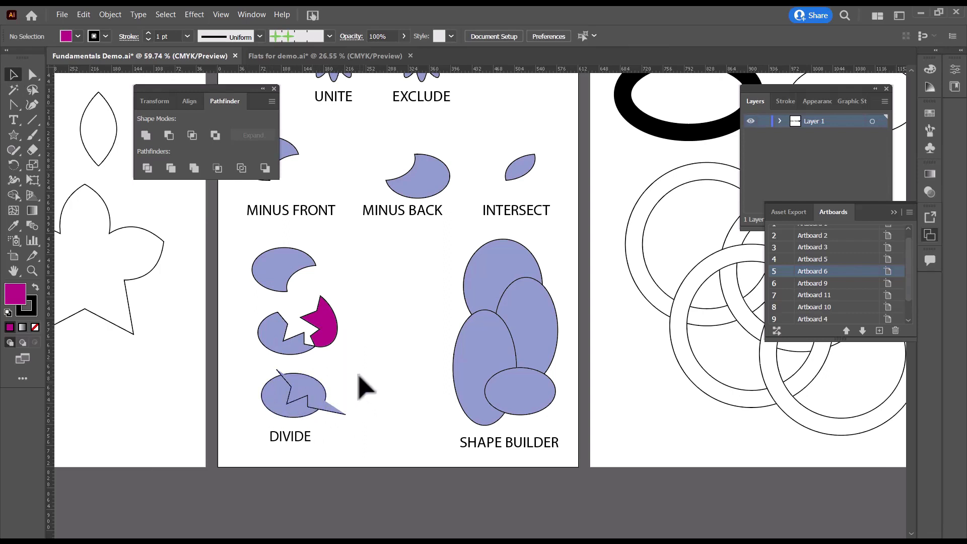
pyautogui.click(303, 395)
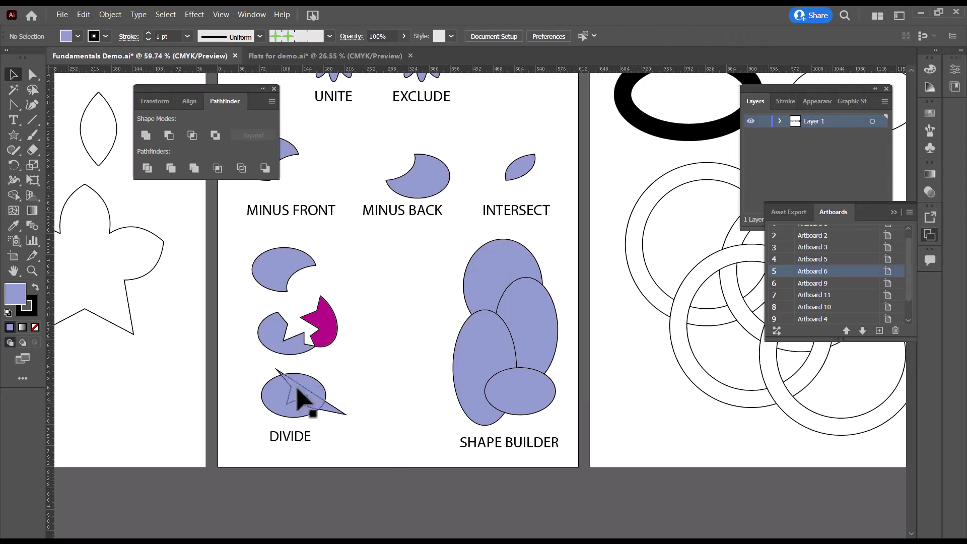
pyautogui.moveTo(380, 398)
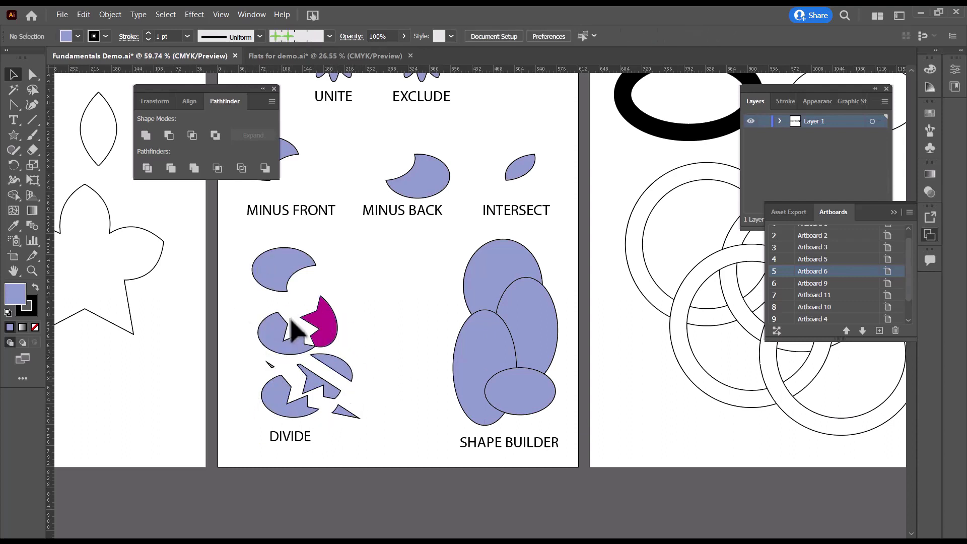
pyautogui.moveTo(395, 318)
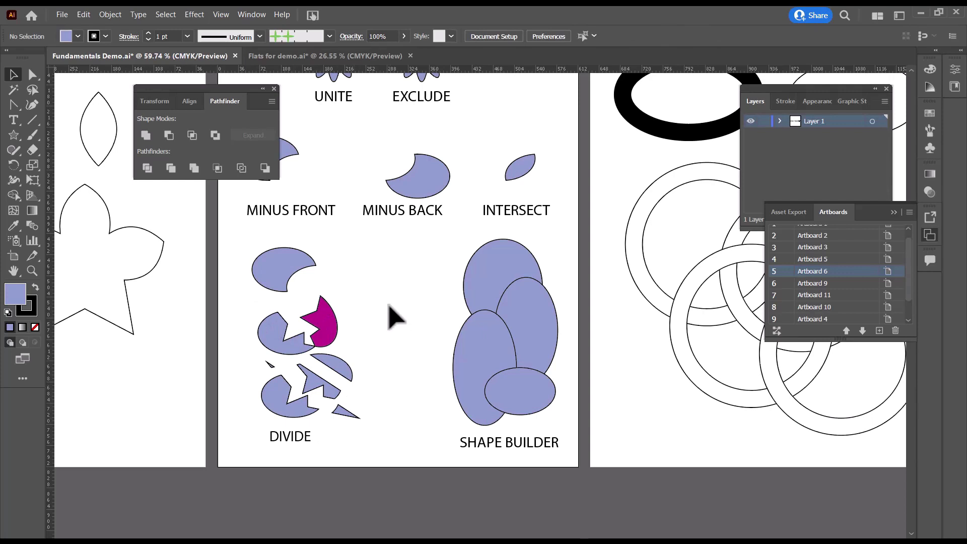
pyautogui.moveTo(398, 303)
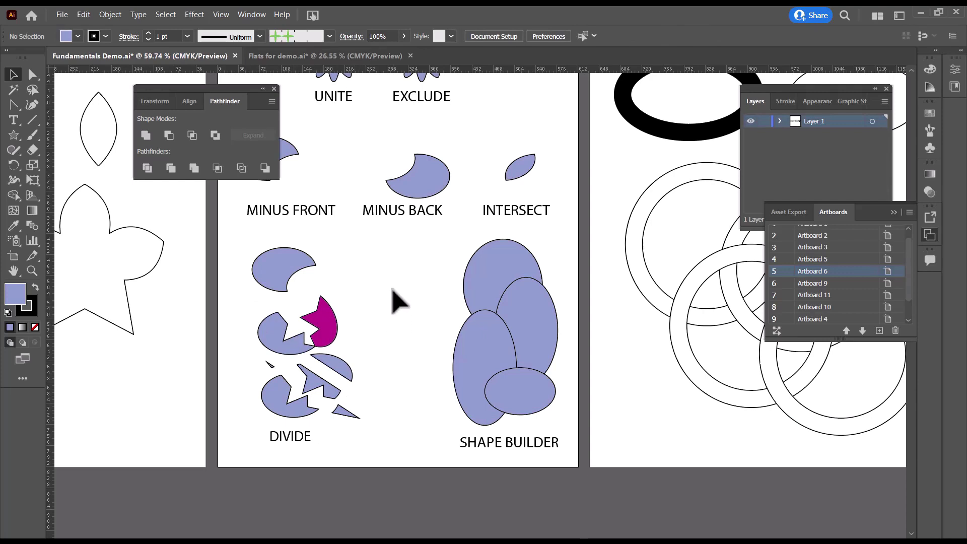